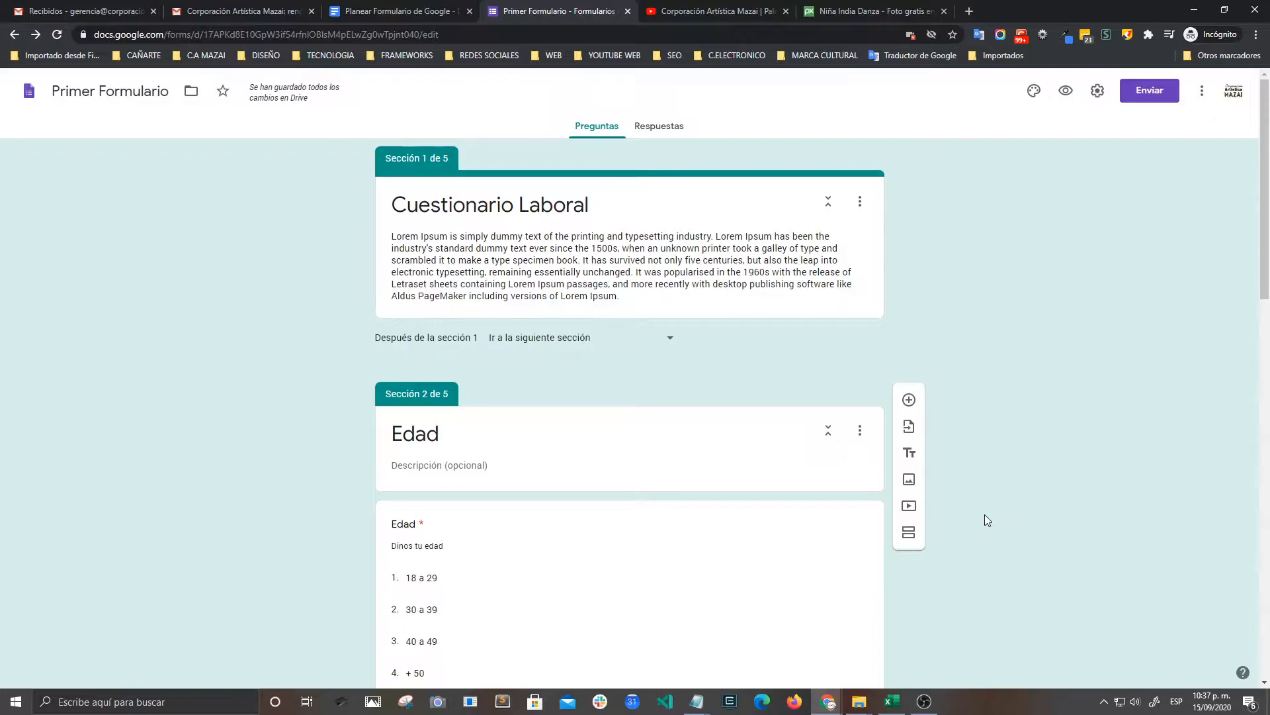
{"action": "mouse_move", "coordinate": [996, 457]}
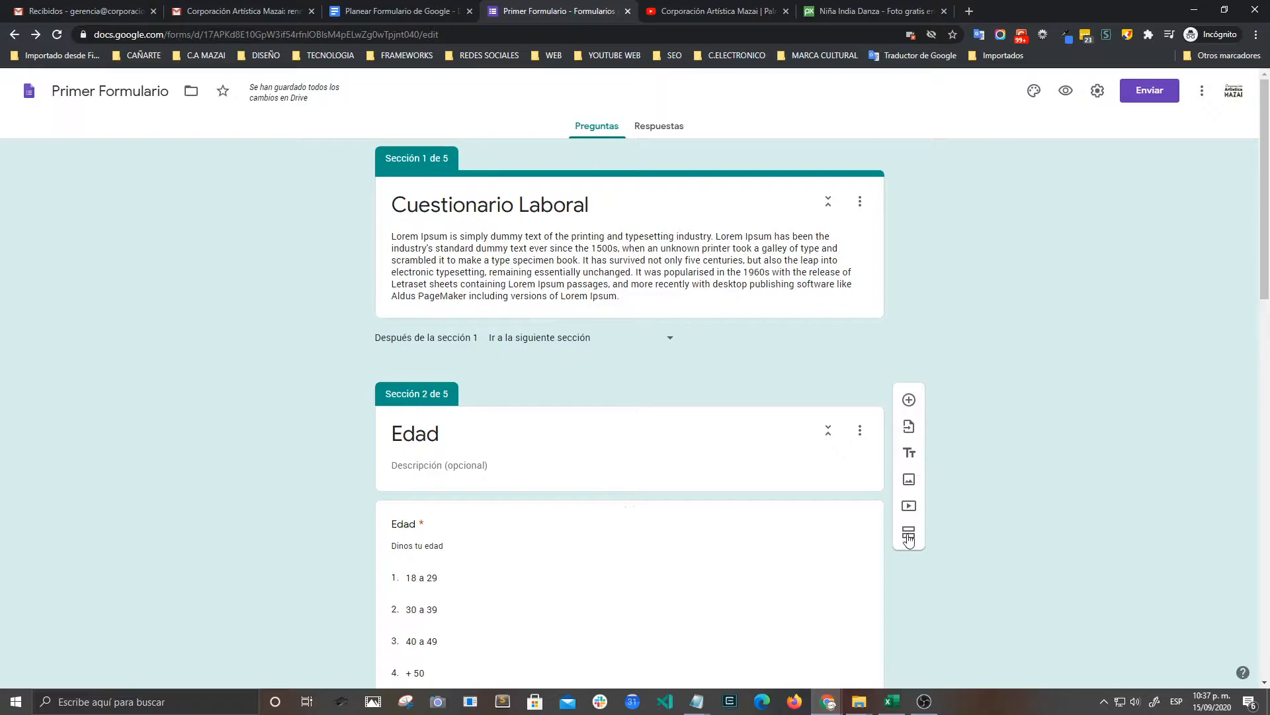
{"action": "mouse_move", "coordinate": [909, 533]}
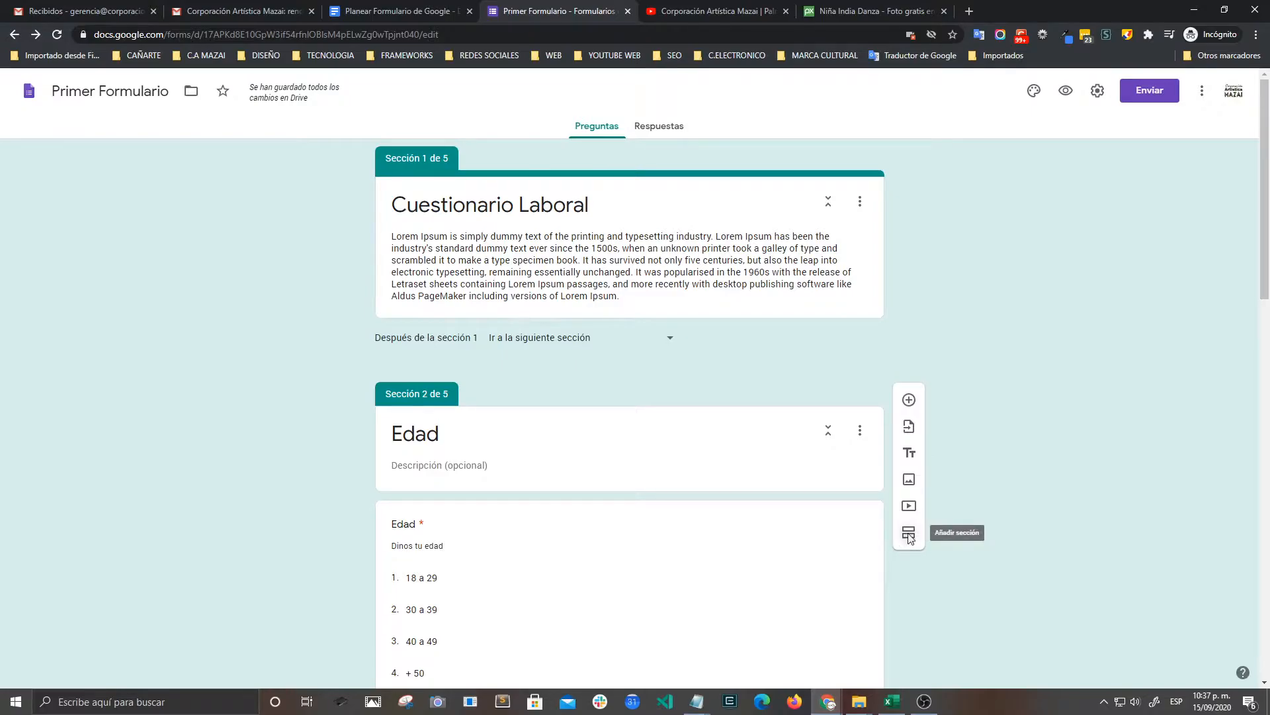
Add a second section after Cuestionario Laboral and start titling it 'Image'
{"action": "left_click", "coordinate": [909, 533]}
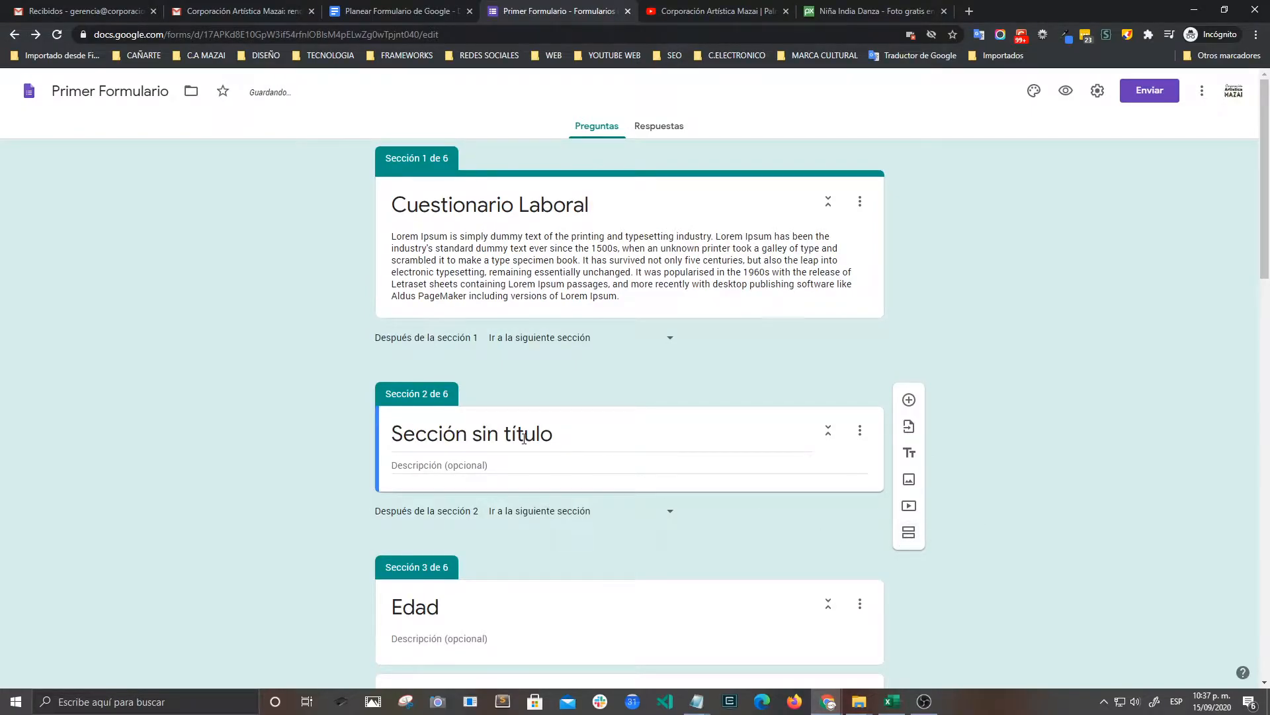
{"action": "left_click", "coordinate": [487, 434]}
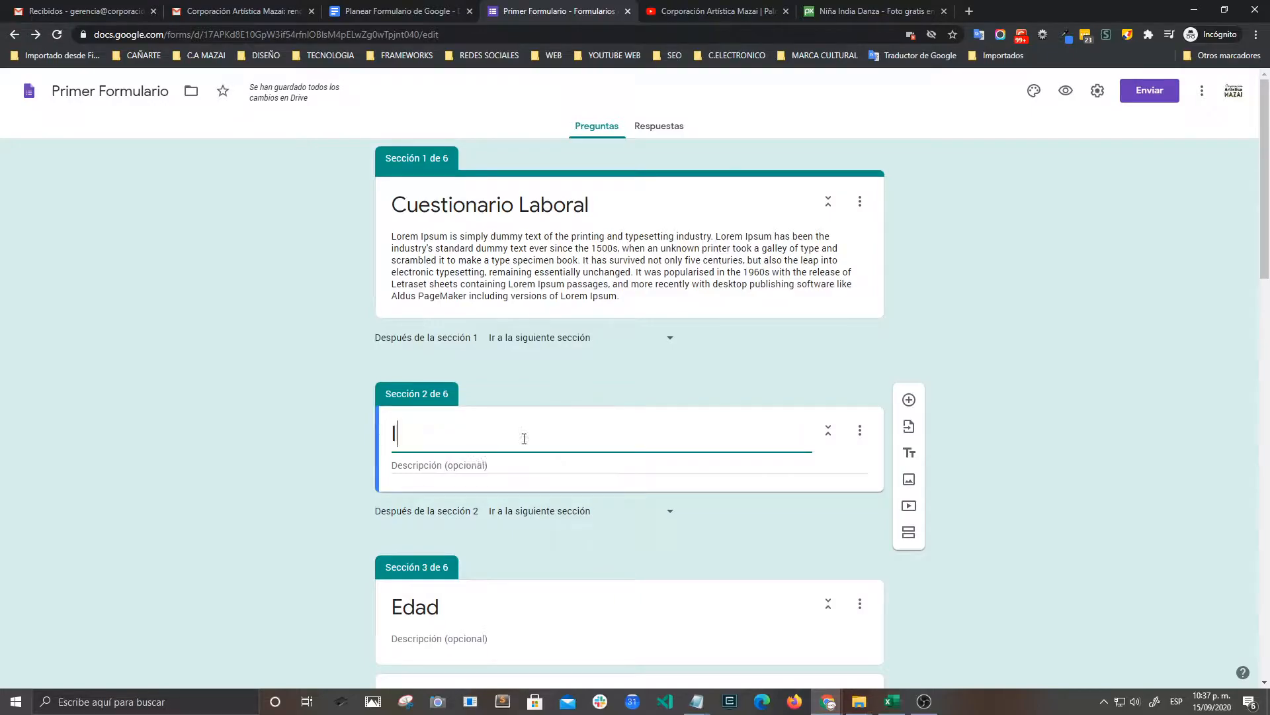
{"action": "type", "text": "Image"}
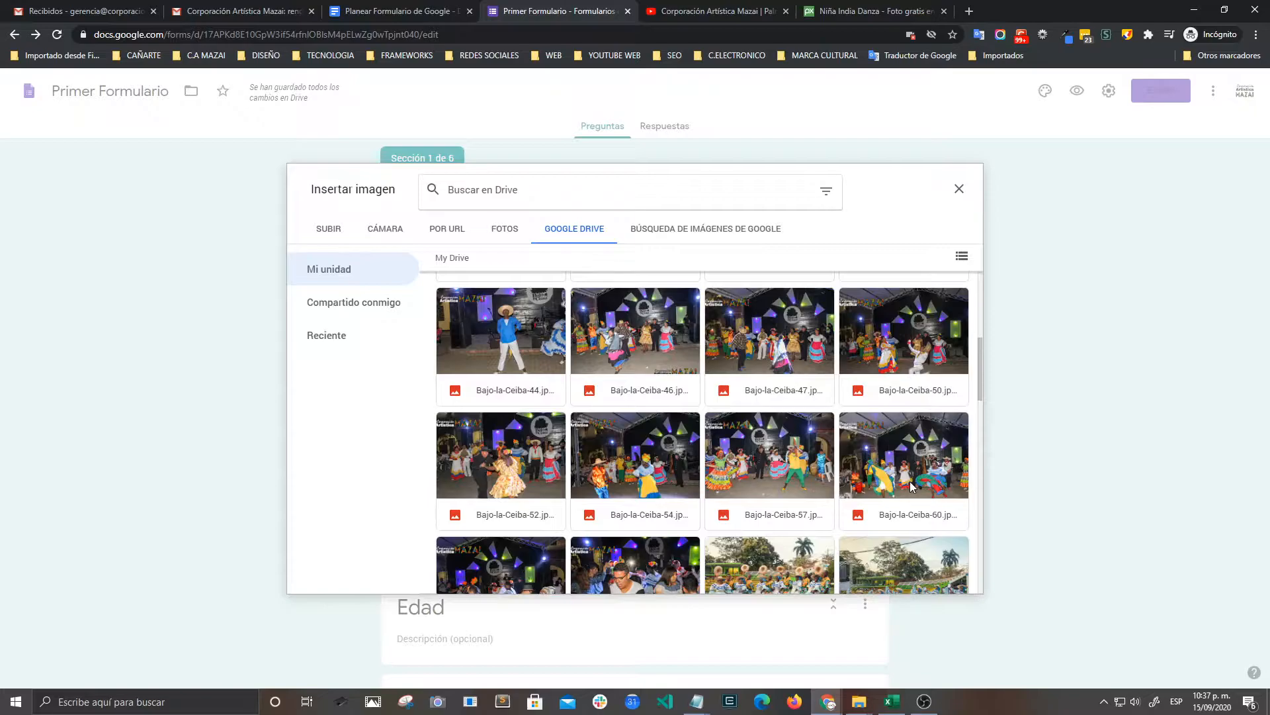
{"action": "left_click", "coordinate": [328, 228]}
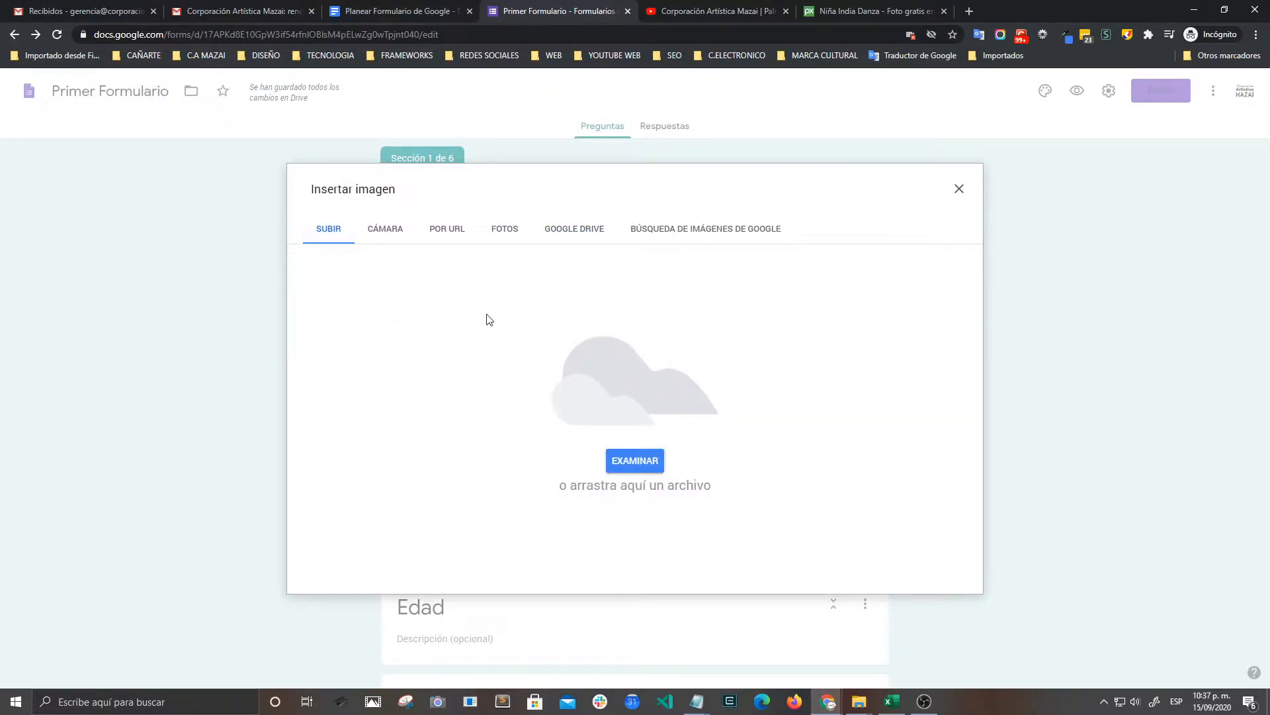
{"action": "left_click", "coordinate": [634, 460]}
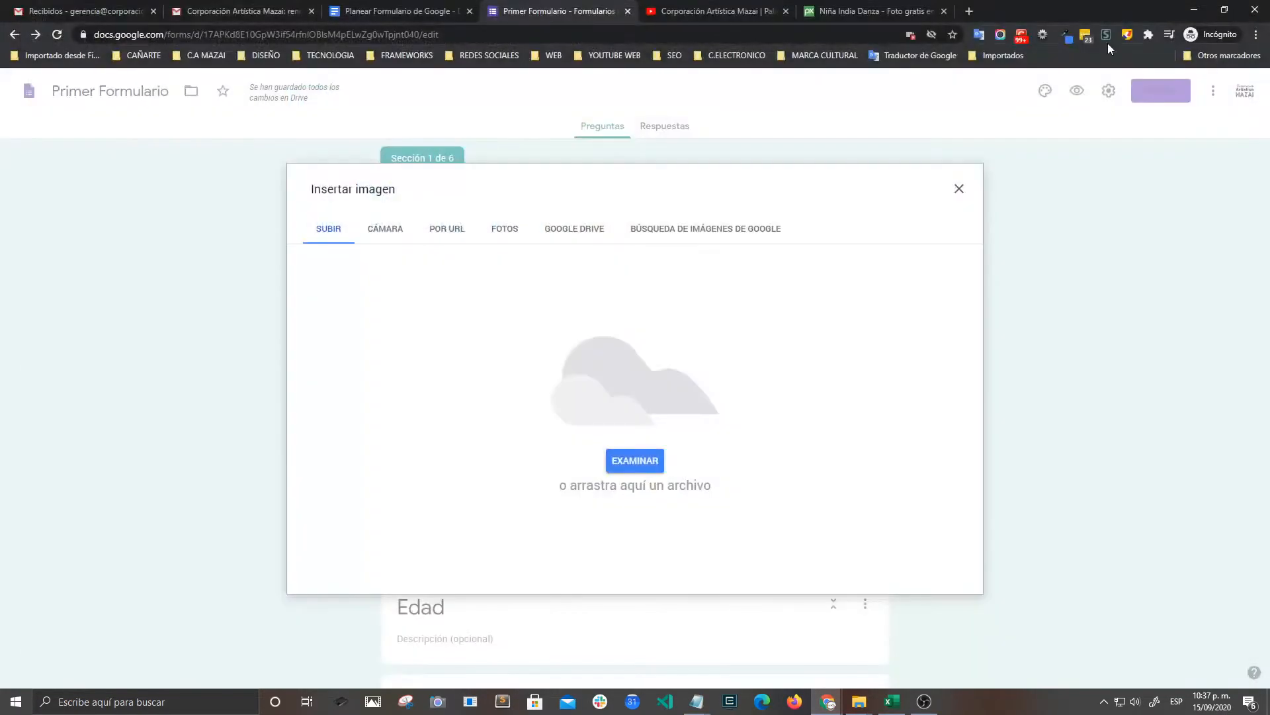
{"action": "left_click", "coordinate": [385, 228]}
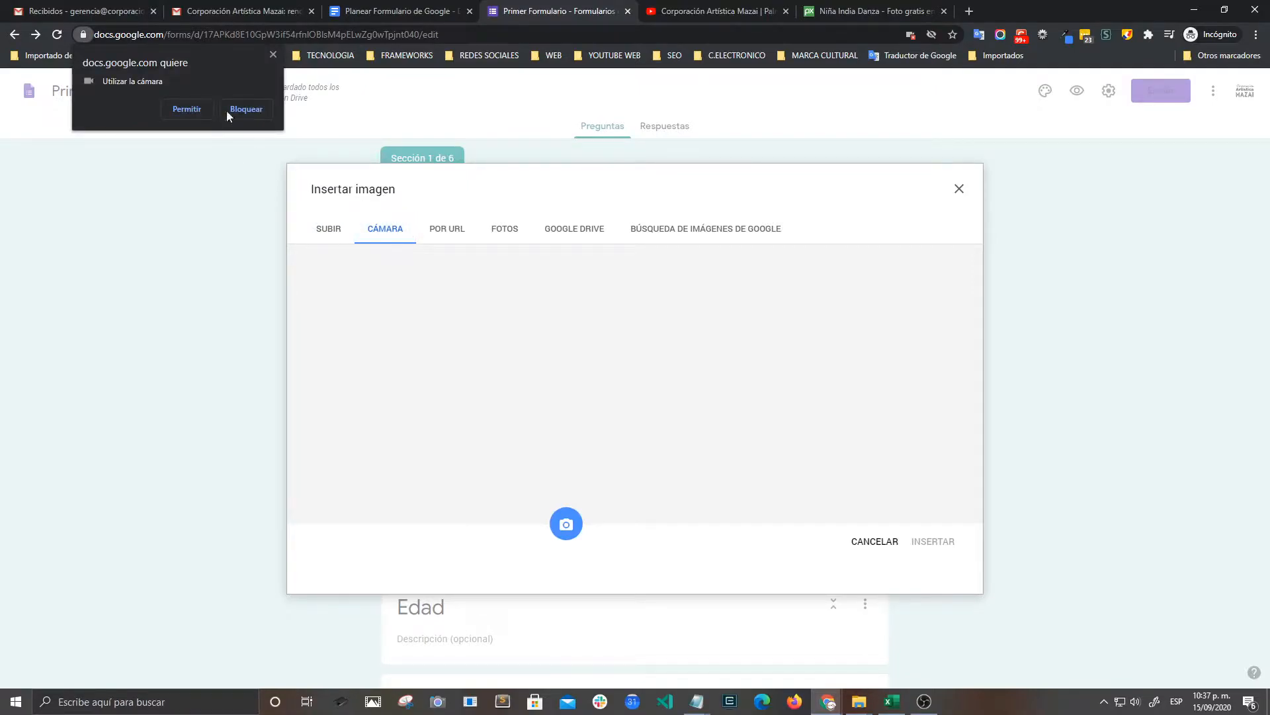
{"action": "left_click", "coordinate": [446, 228]}
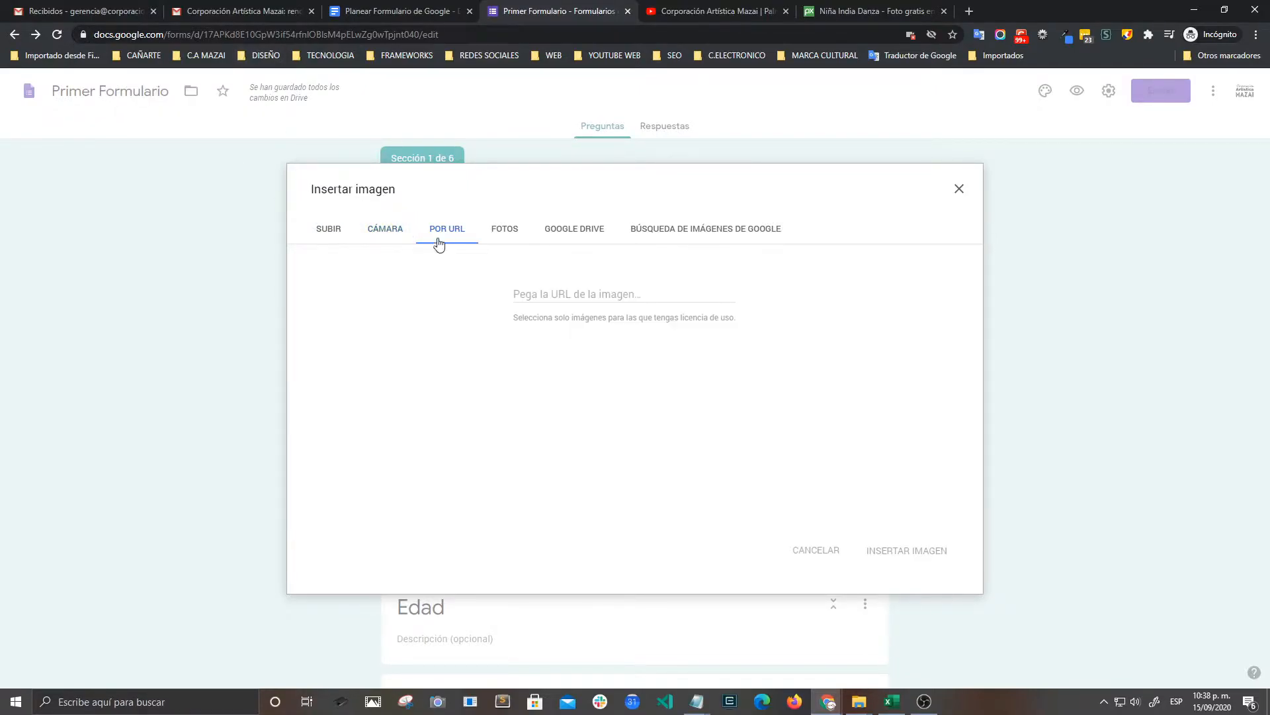
{"action": "mouse_move", "coordinate": [521, 232]}
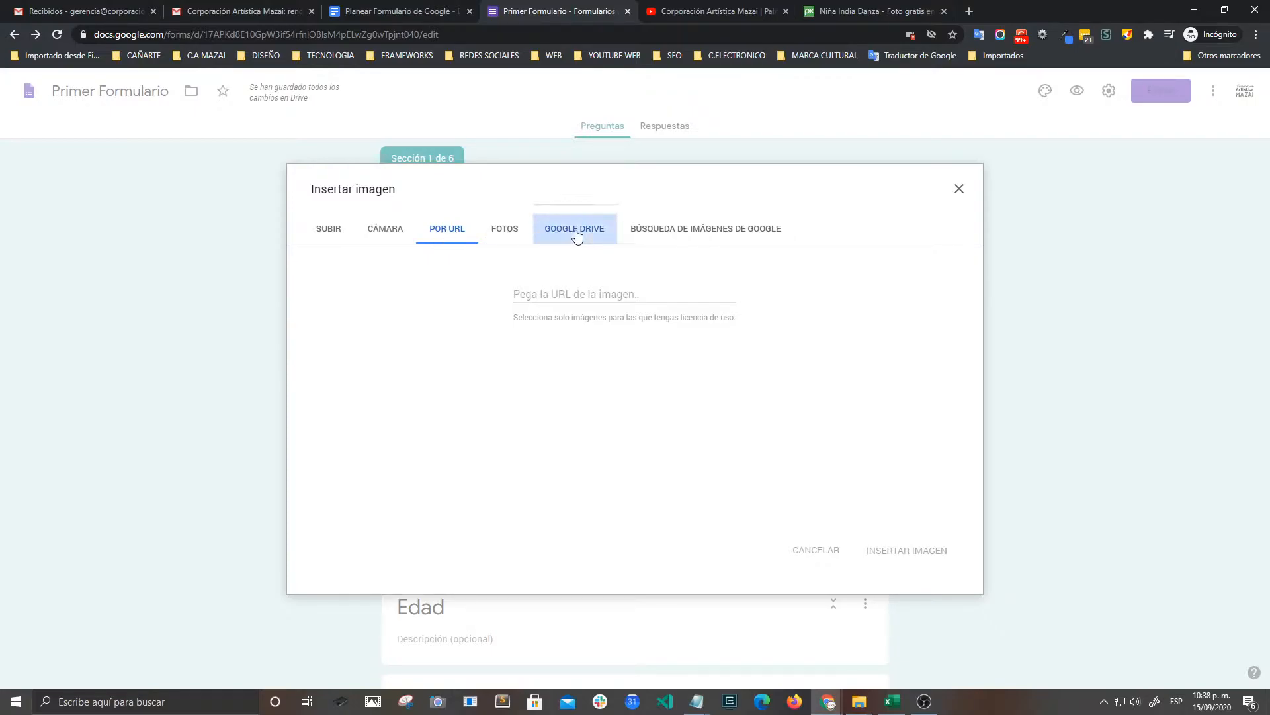
{"action": "left_click", "coordinate": [574, 229]}
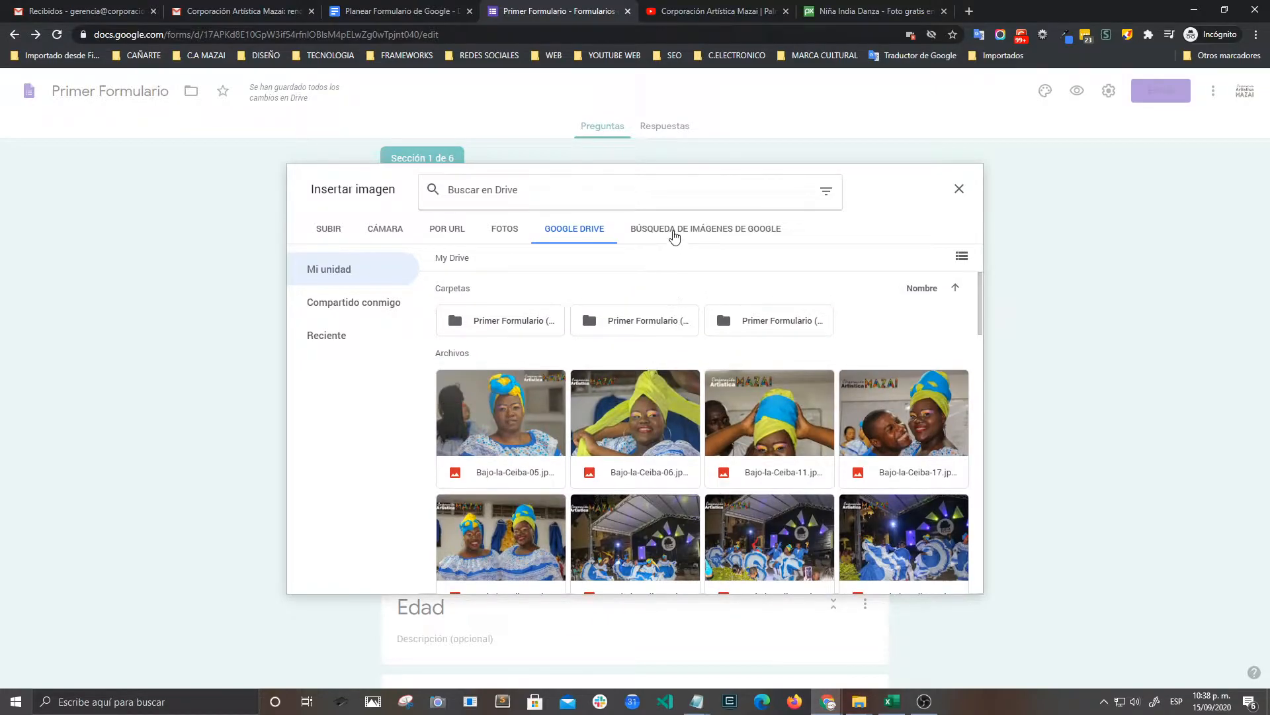
{"action": "left_click", "coordinate": [706, 229]}
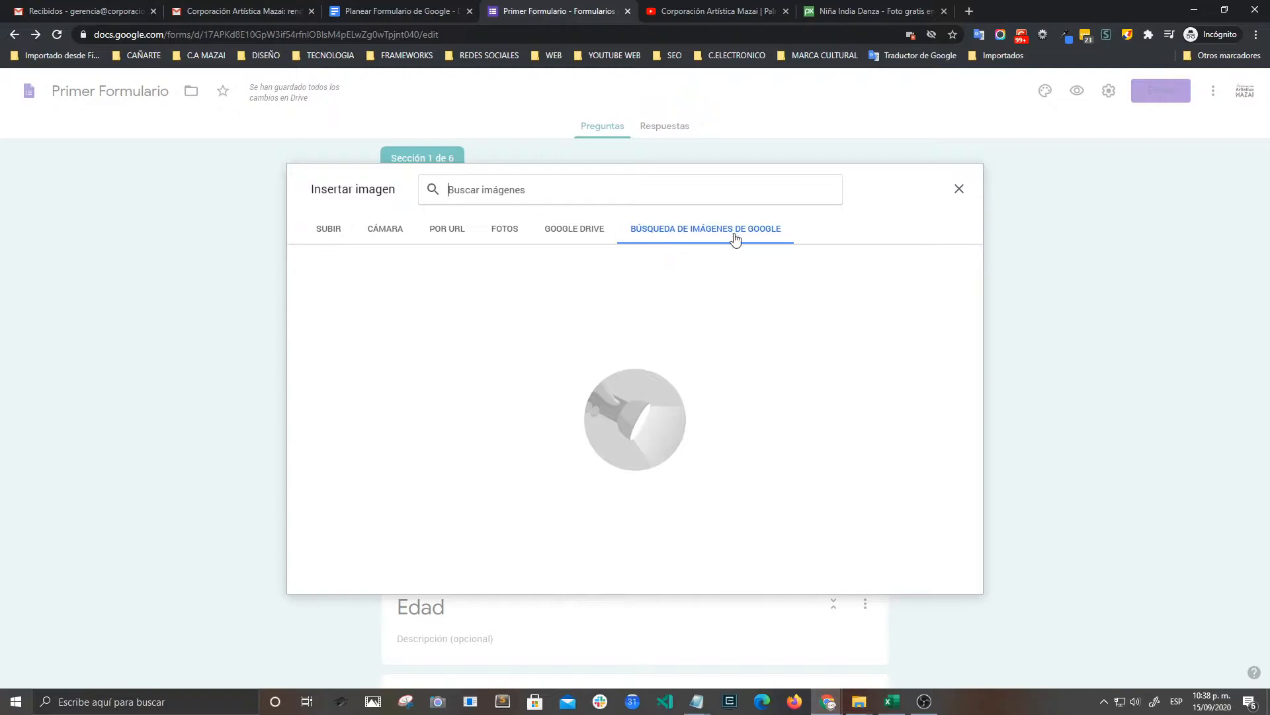
{"action": "mouse_move", "coordinate": [632, 282]}
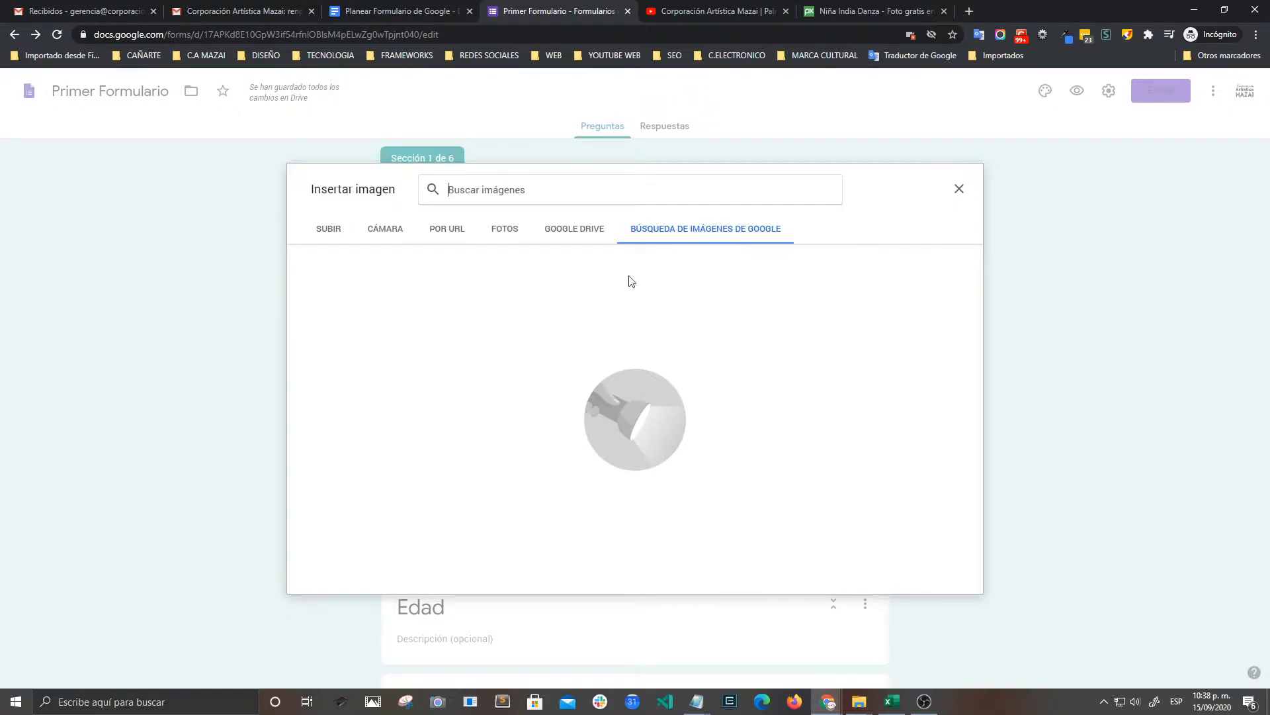
{"action": "left_click", "coordinate": [574, 228]}
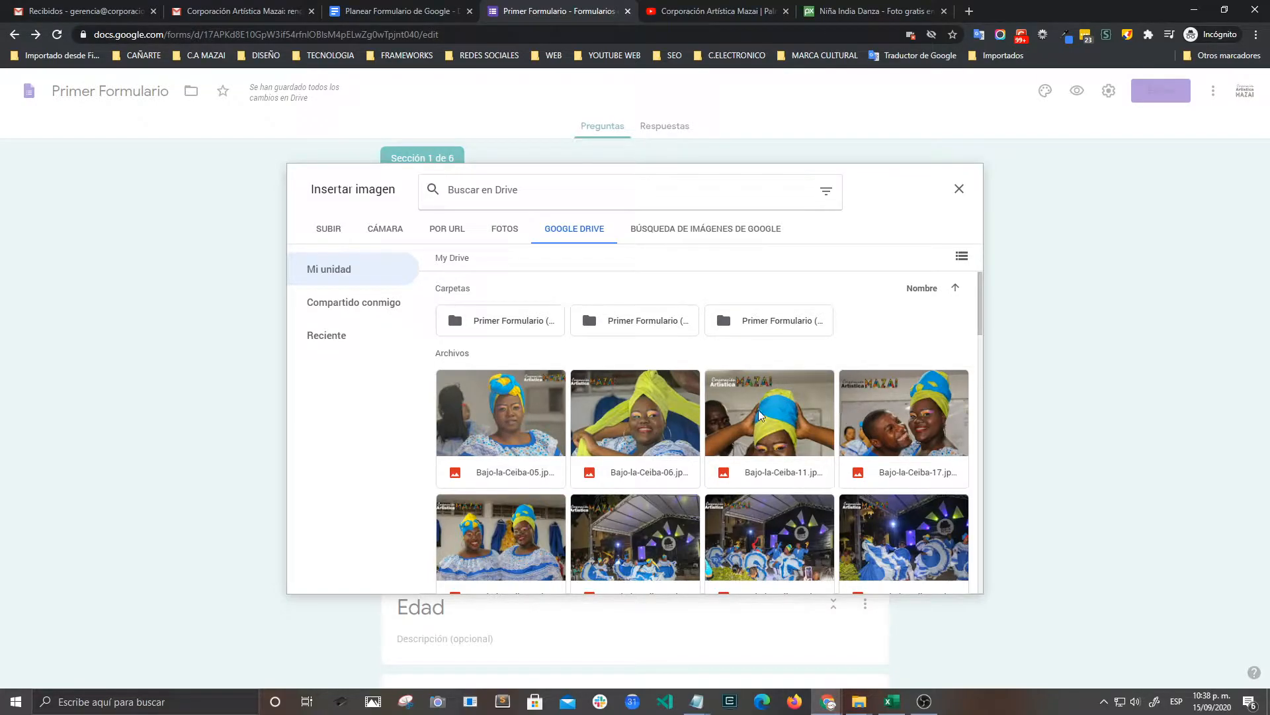
Insert the Bajo-la-Ceiba-11 headwrap photo from Google Drive into the Imagen section
{"action": "left_click", "coordinate": [769, 412]}
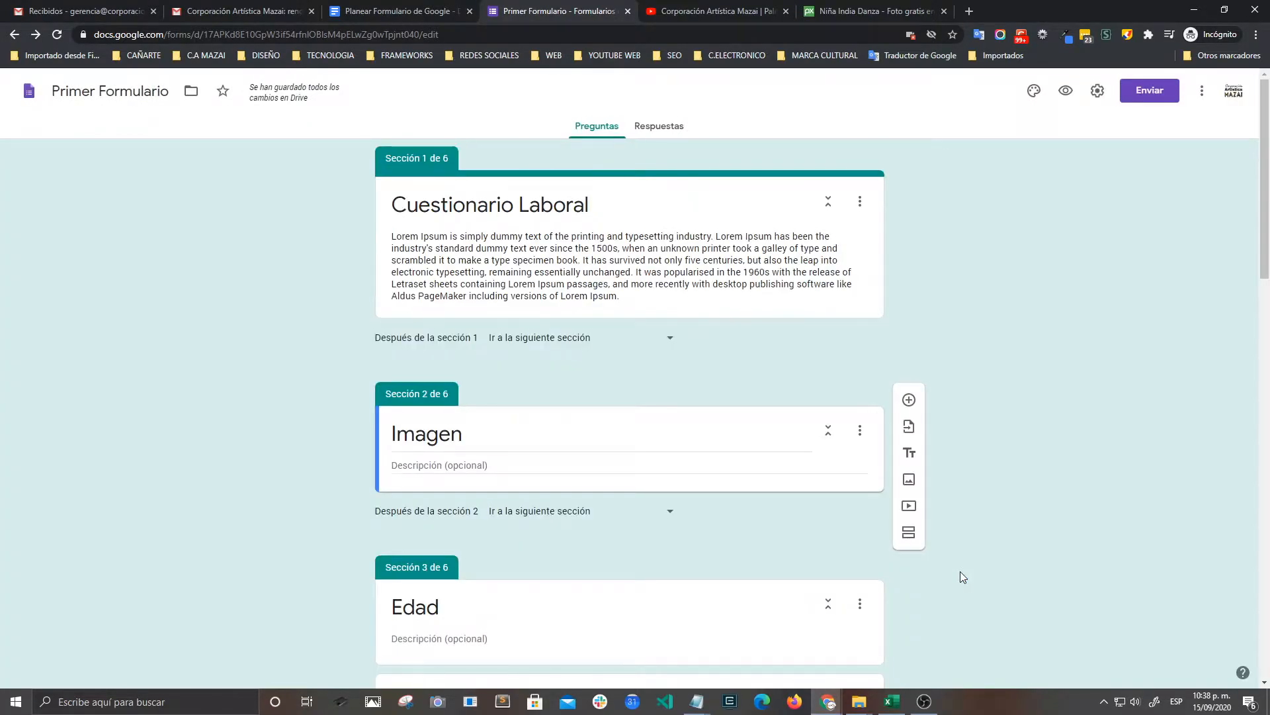
{"action": "left_click", "coordinate": [909, 479]}
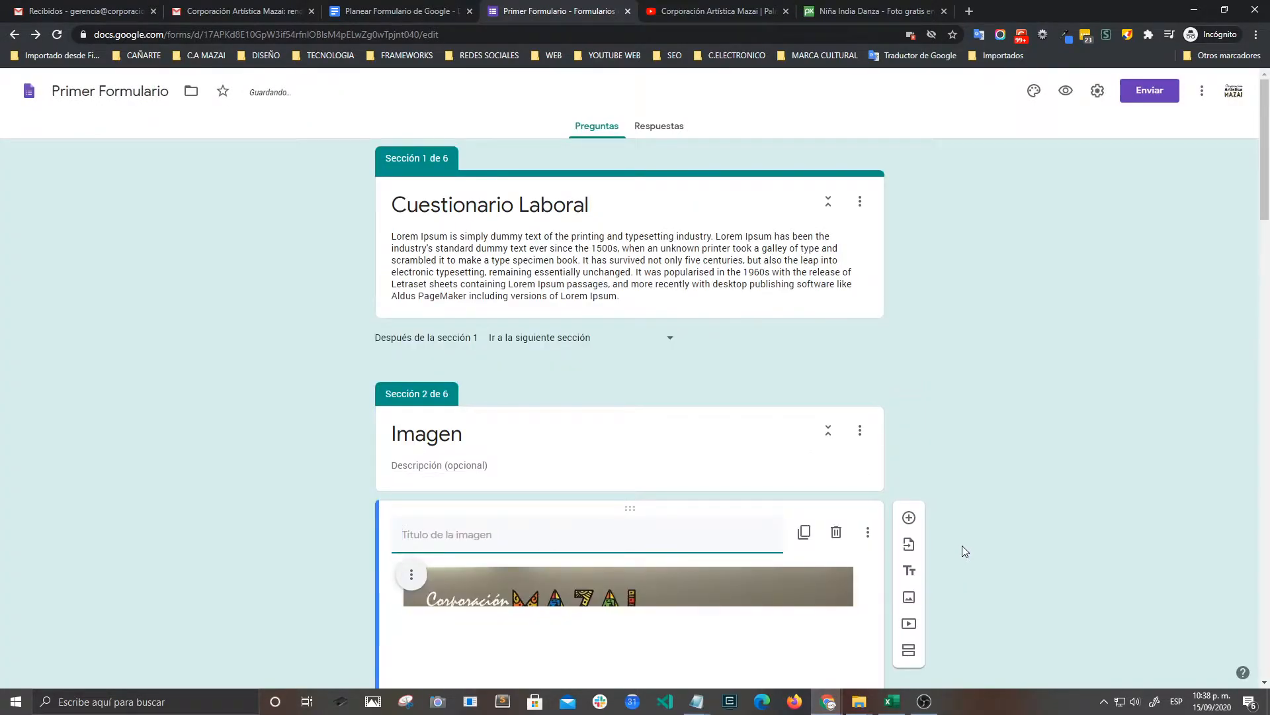
{"action": "scroll", "scroll_direction": "down", "scroll_amount": 3}
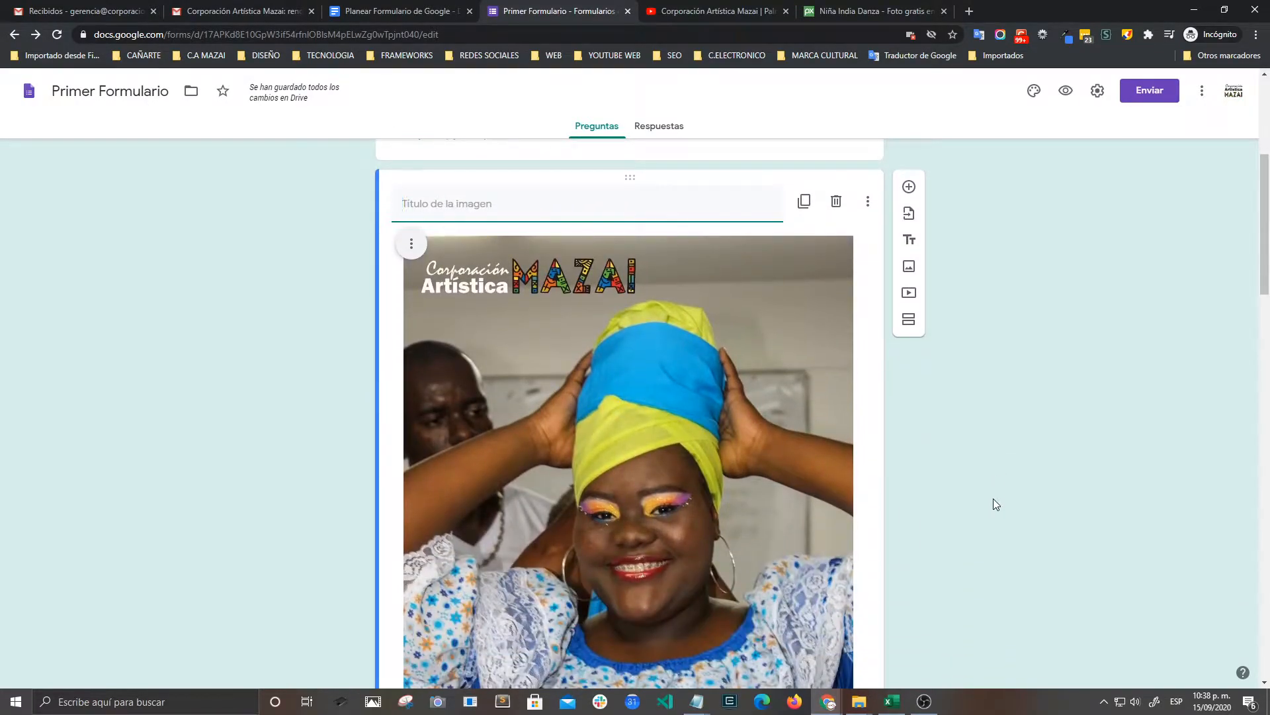
{"action": "scroll", "scroll_direction": "down", "scroll_amount": 3}
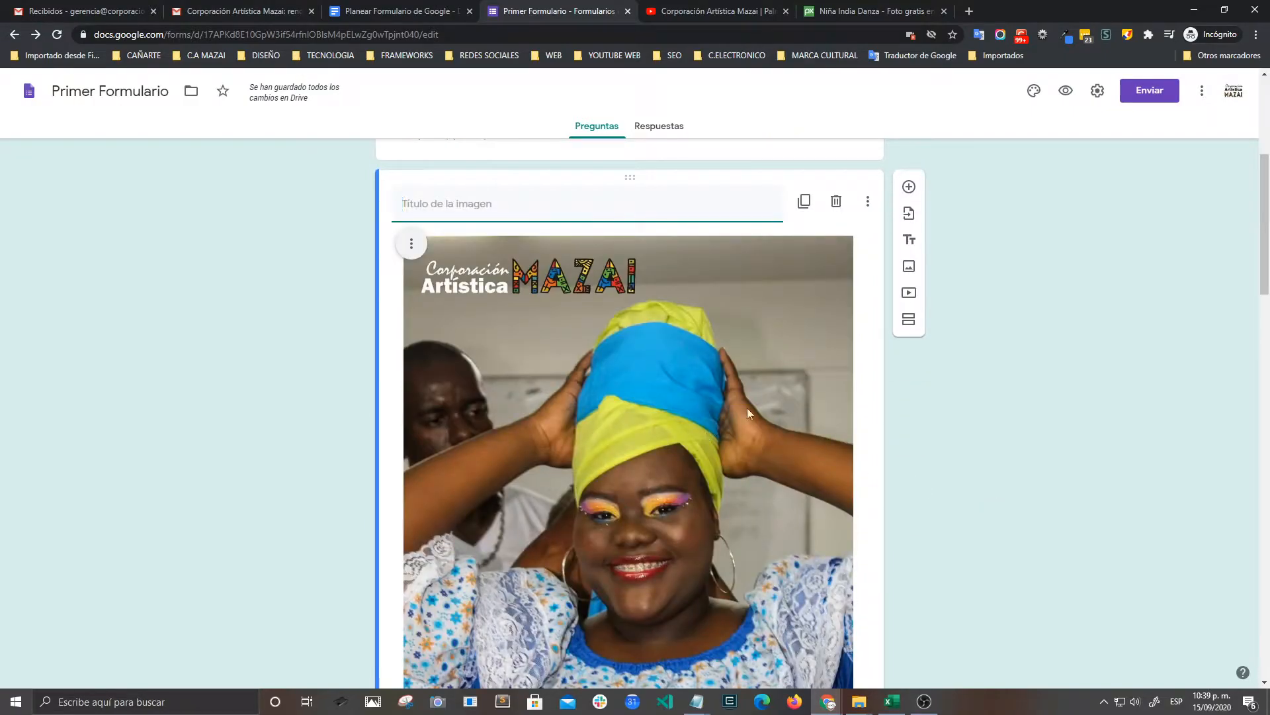
{"action": "mouse_move", "coordinate": [909, 267]}
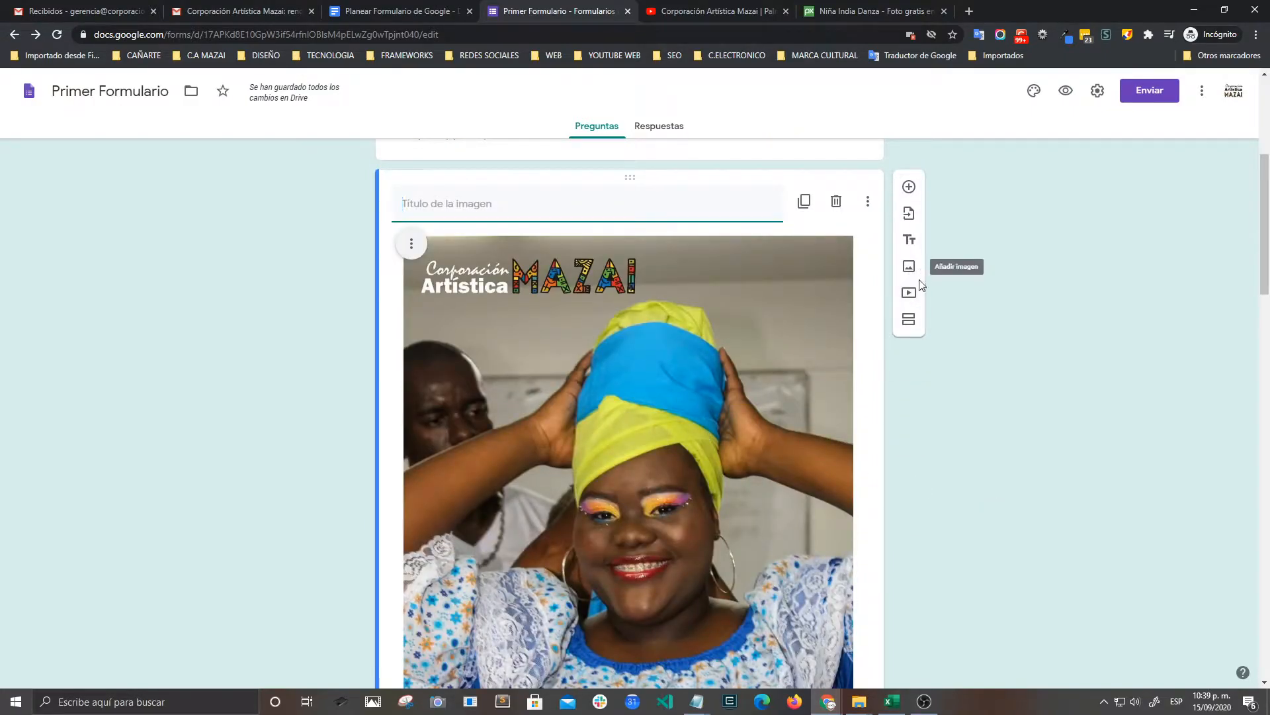
{"action": "mouse_move", "coordinate": [908, 187]}
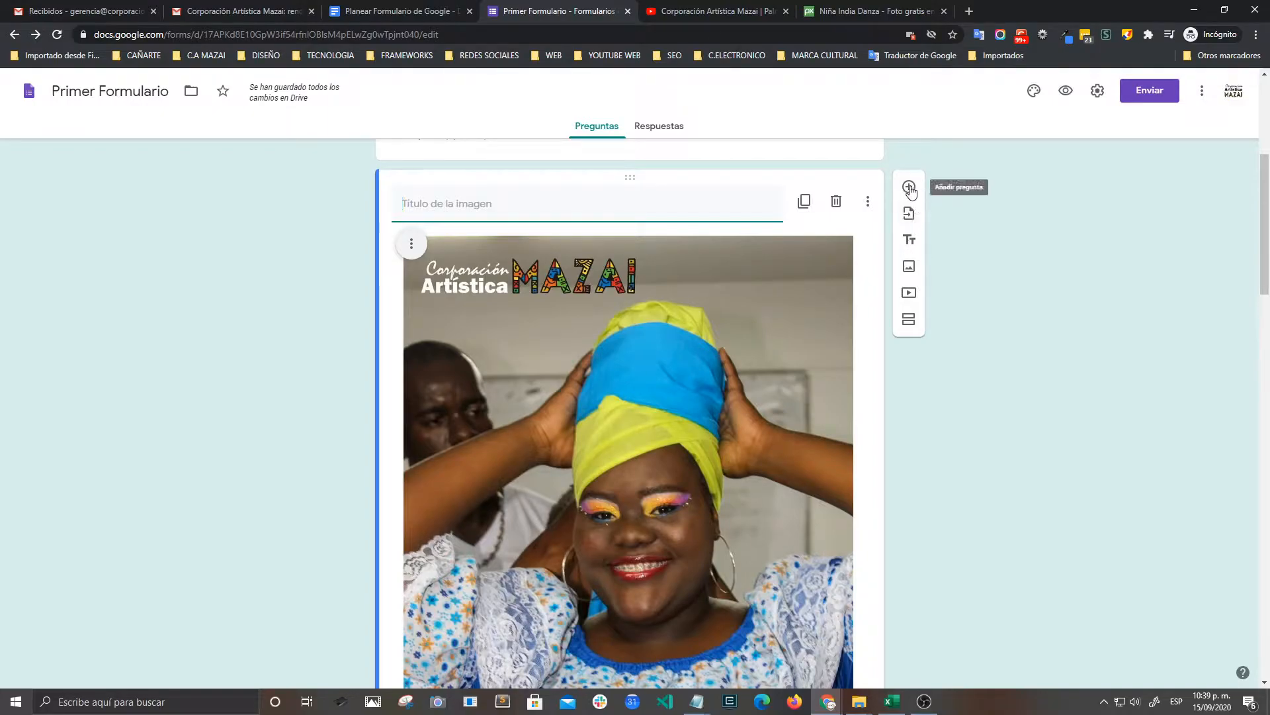
Add the question '¿Le gusta el turbante?' with suggested answers Sí, No and Tal vez
{"action": "left_click", "coordinate": [909, 188]}
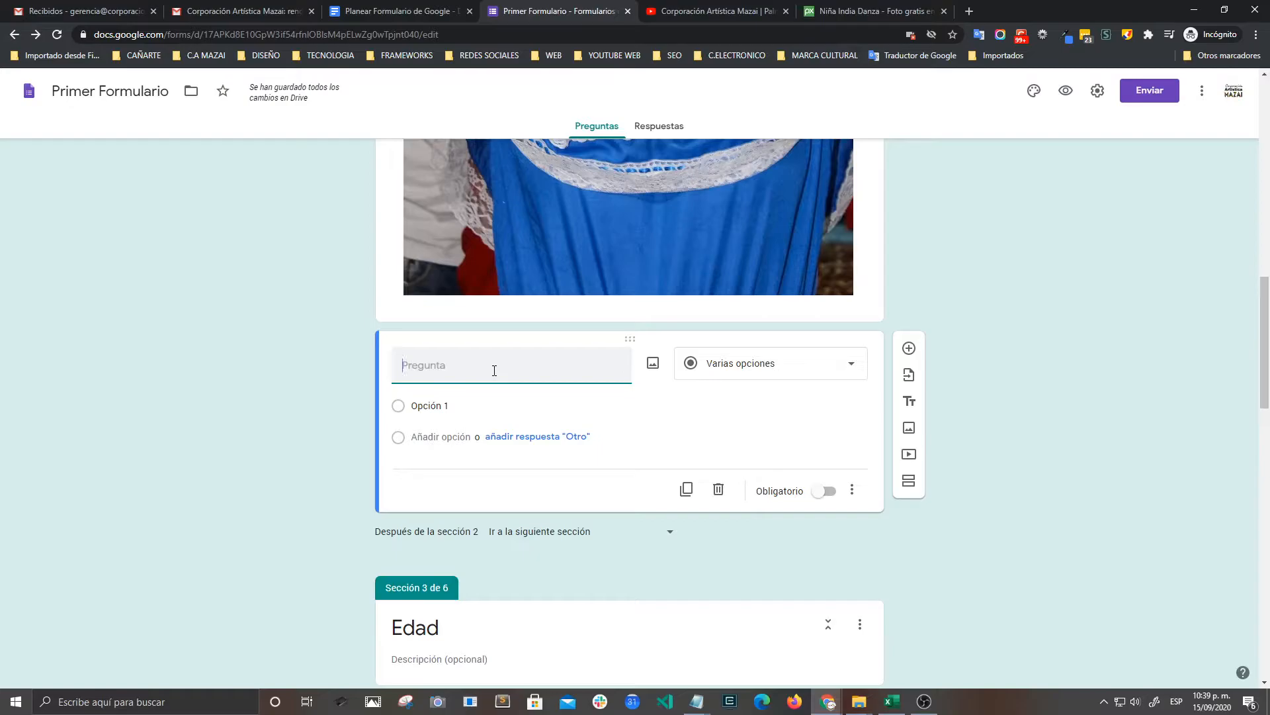
{"action": "type", "text": "¿?"}
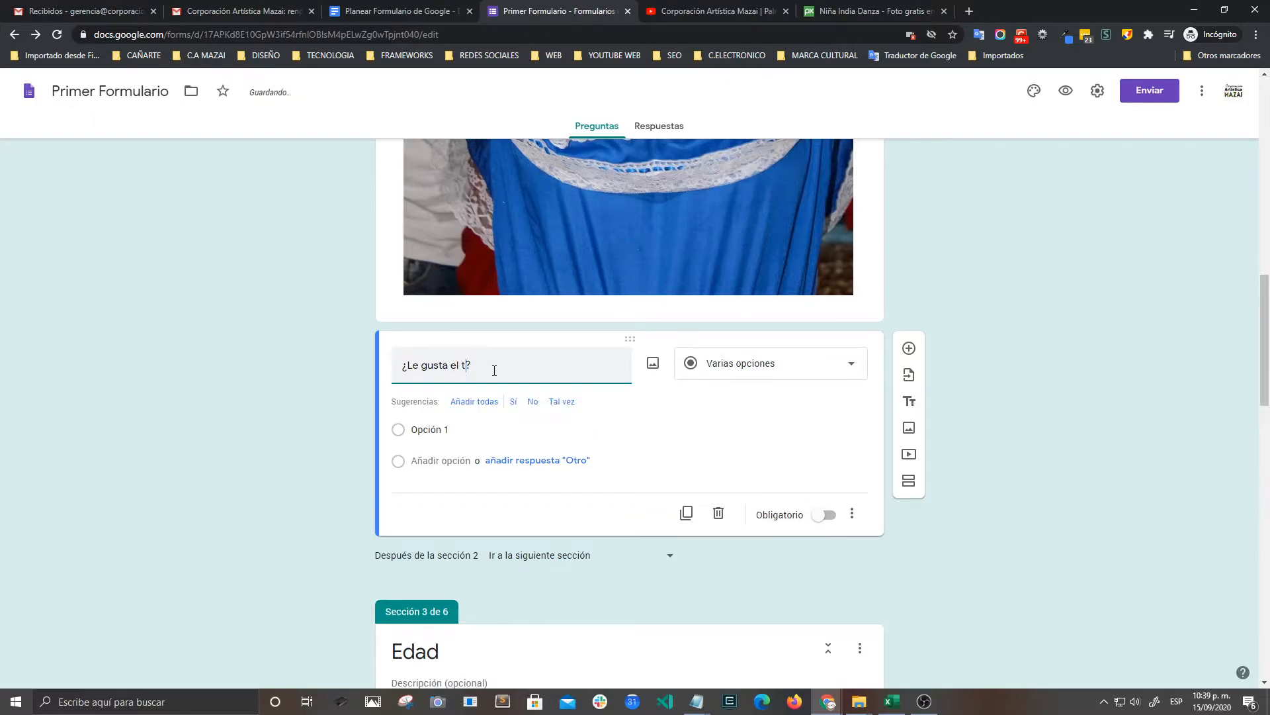
{"action": "type", "text": "urban"}
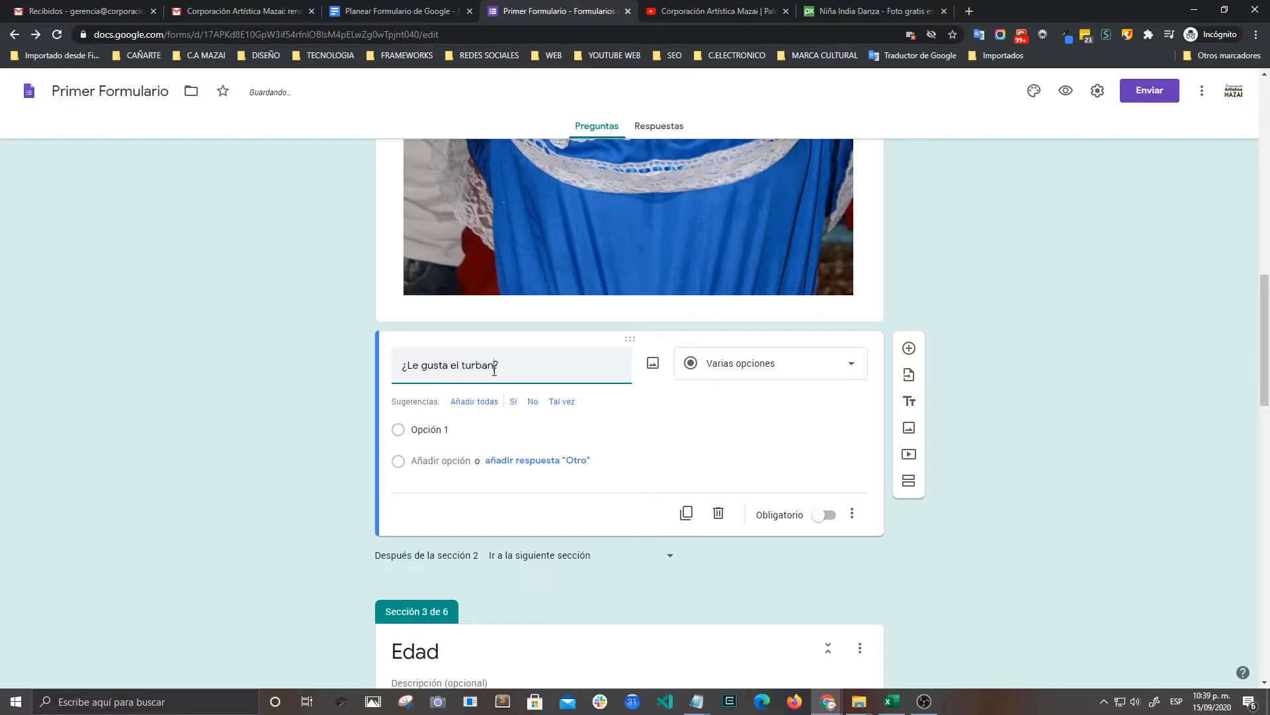
{"action": "type", "text": "te"}
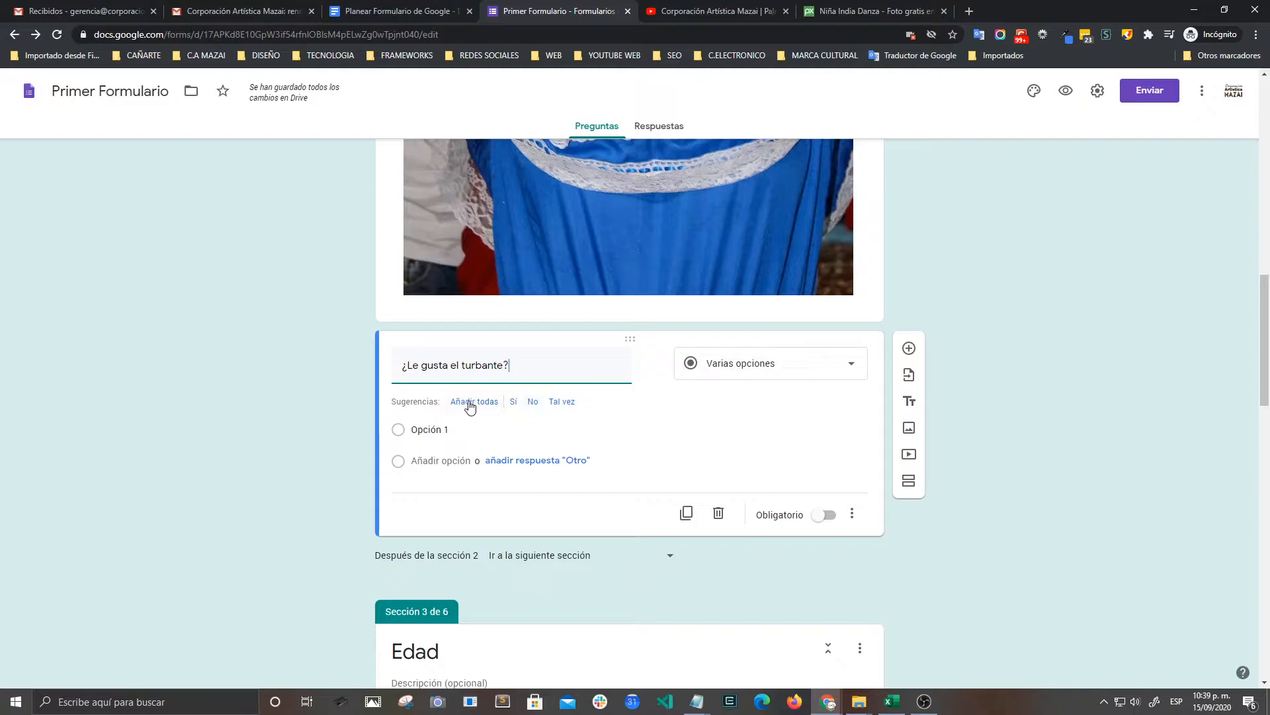
{"action": "left_click", "coordinate": [474, 401]}
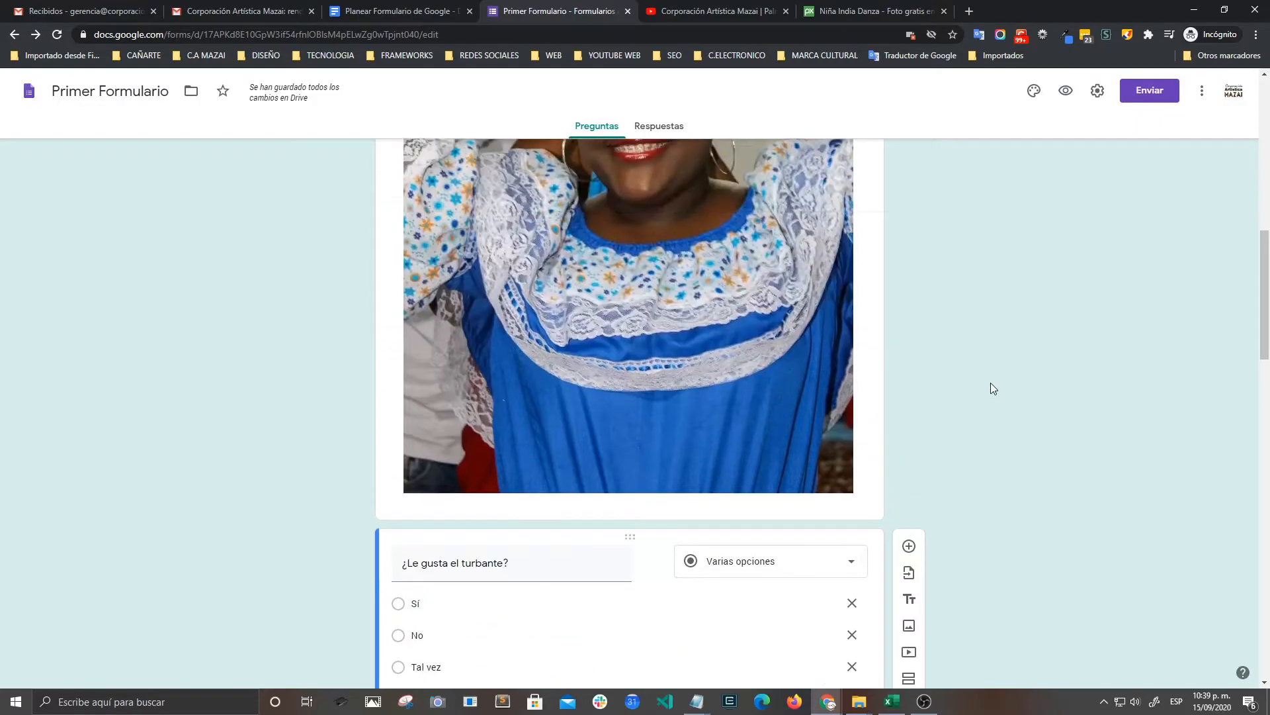
{"action": "scroll", "scroll_direction": "down", "scroll_amount": 3}
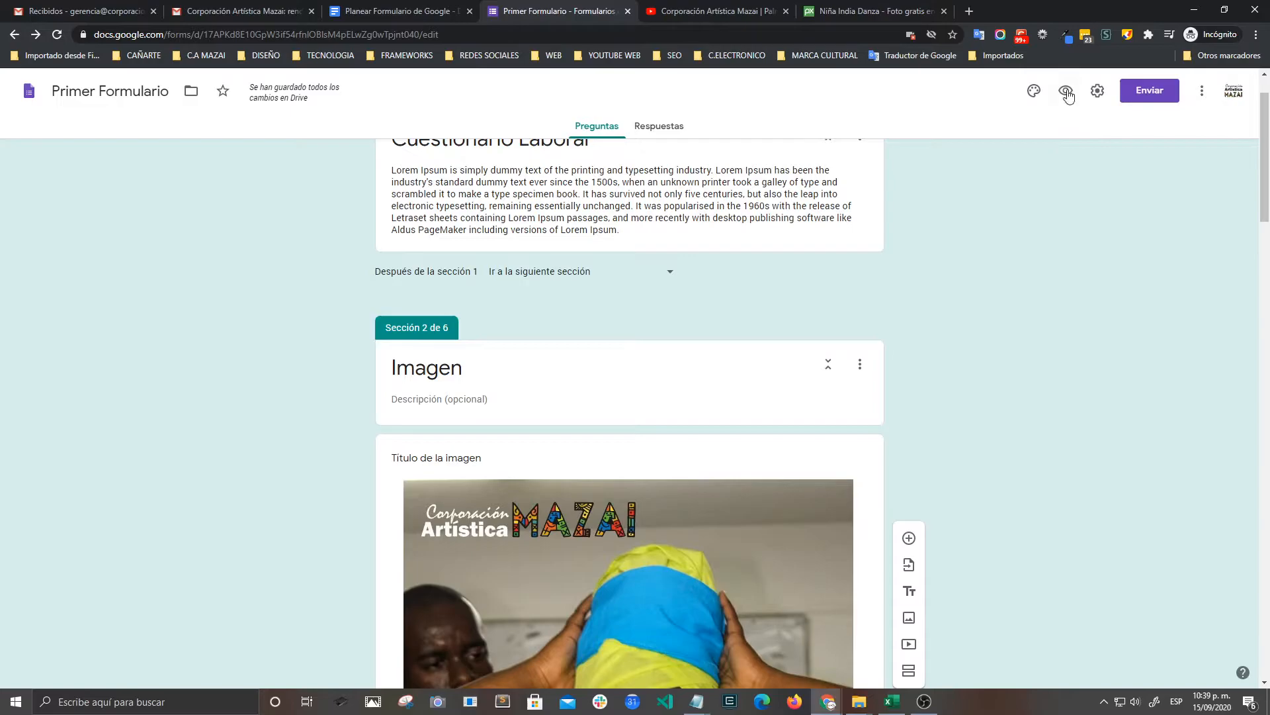
Preview Cuestionario Laboral and advance to the Imagen page showing the headwrap photo
{"action": "left_click", "coordinate": [1068, 91]}
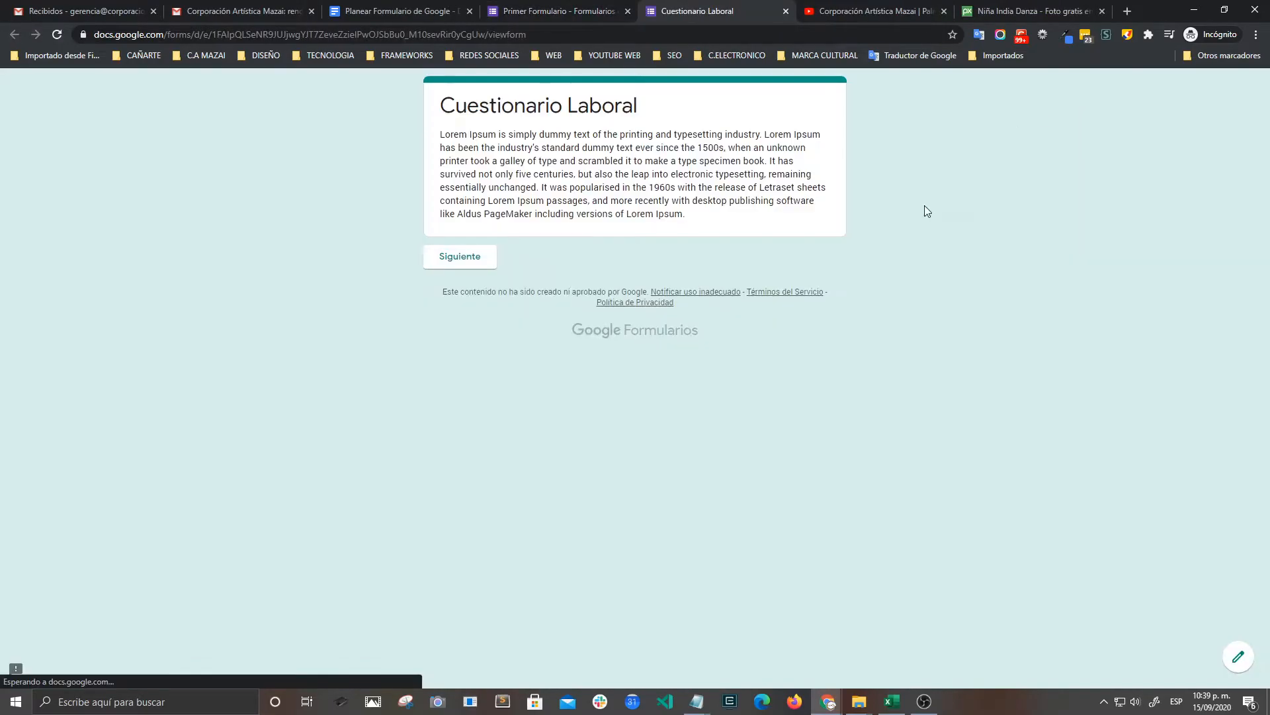
{"action": "left_click", "coordinate": [459, 256]}
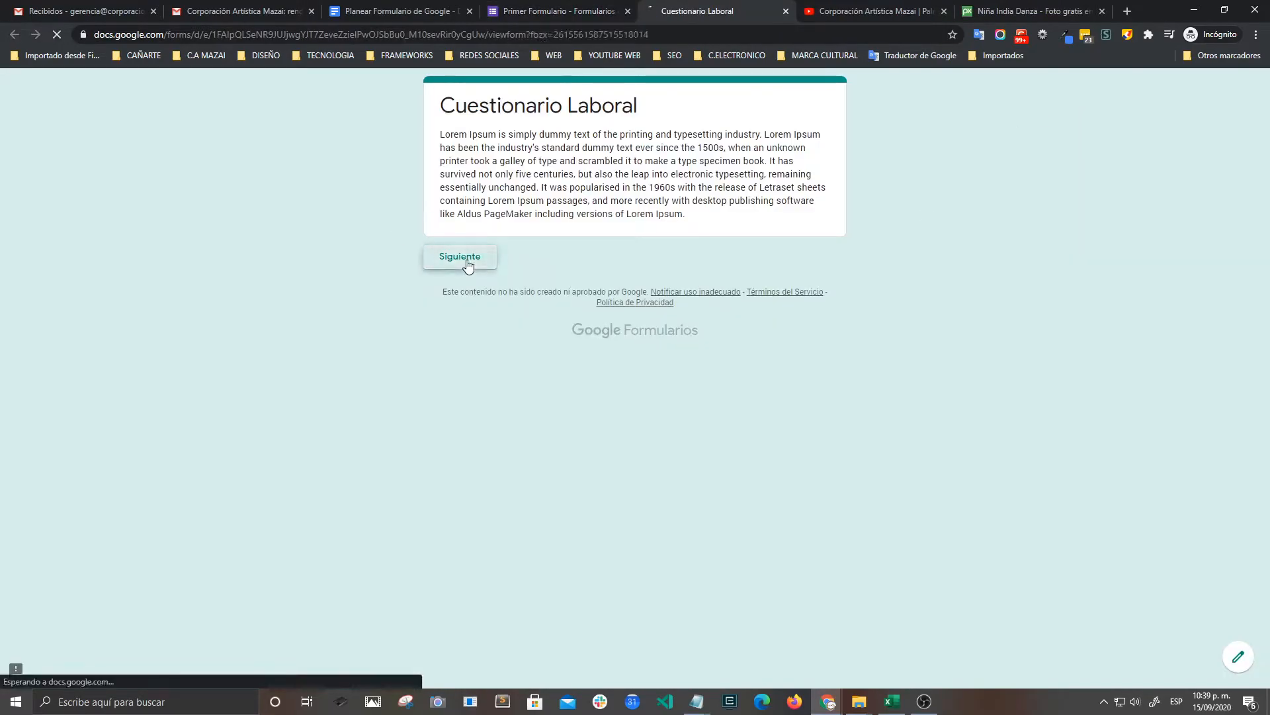
{"action": "left_click", "coordinate": [459, 256]}
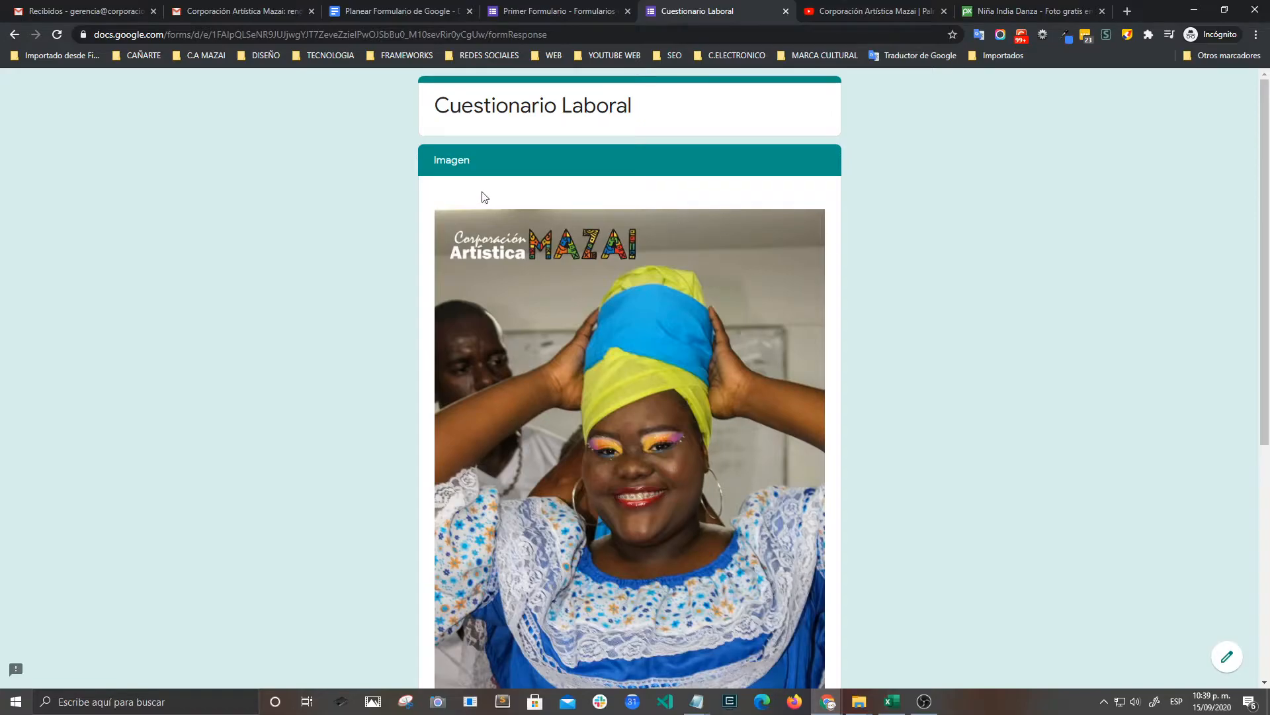
{"action": "scroll", "scroll_direction": "down", "scroll_amount": 3}
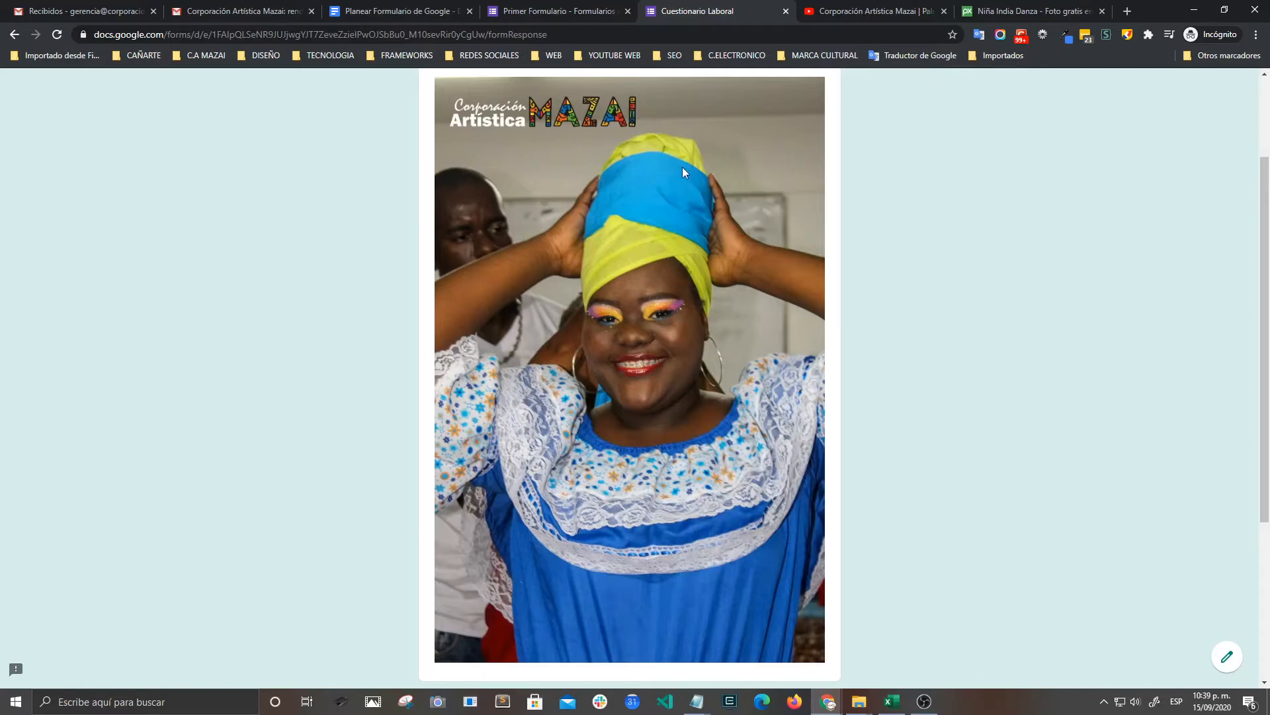
{"action": "scroll", "scroll_direction": "down", "scroll_amount": 3}
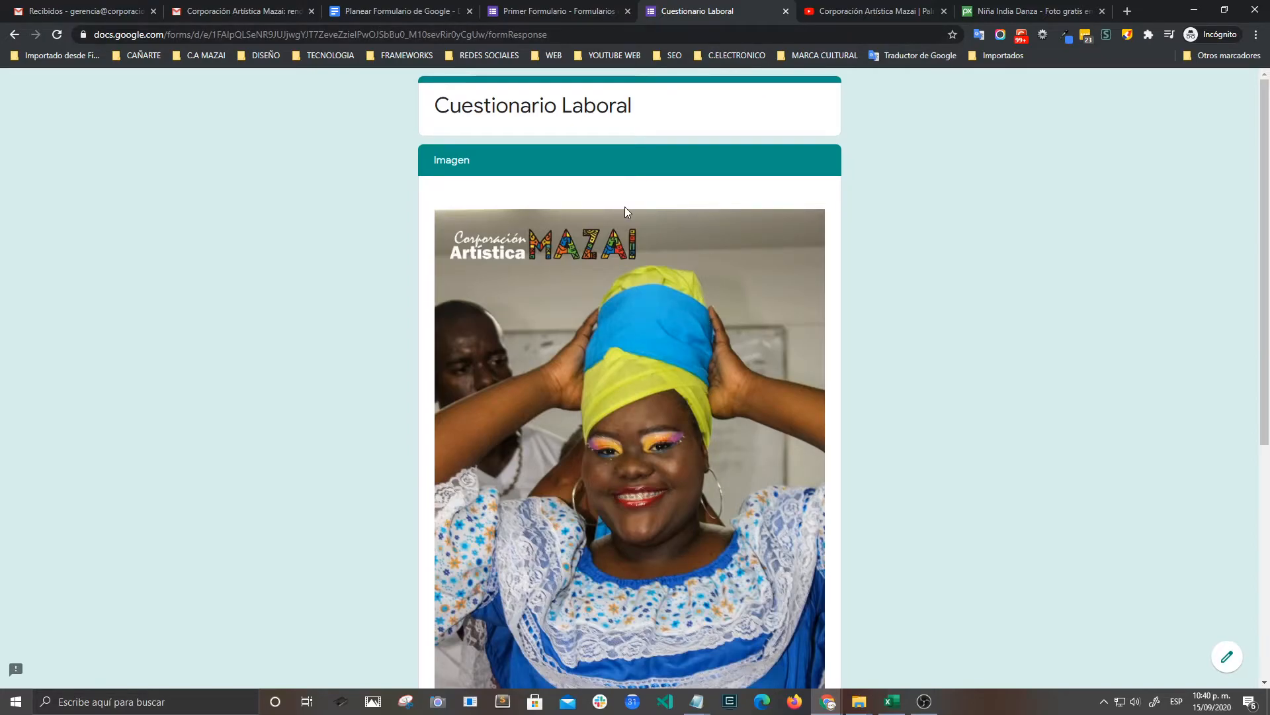
{"action": "mouse_move", "coordinate": [716, 10]}
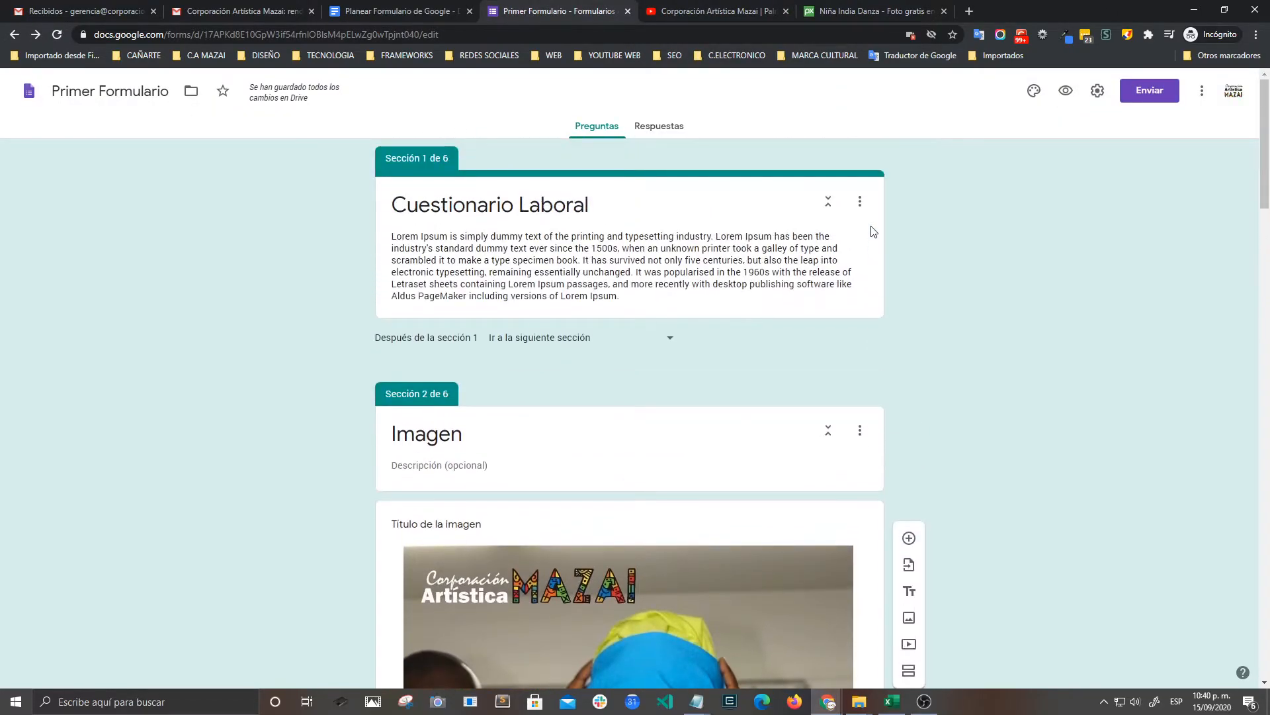
Scroll to the new untitled section after the turbante question and open its options menu
{"action": "scroll", "scroll_direction": "down", "scroll_amount": 3}
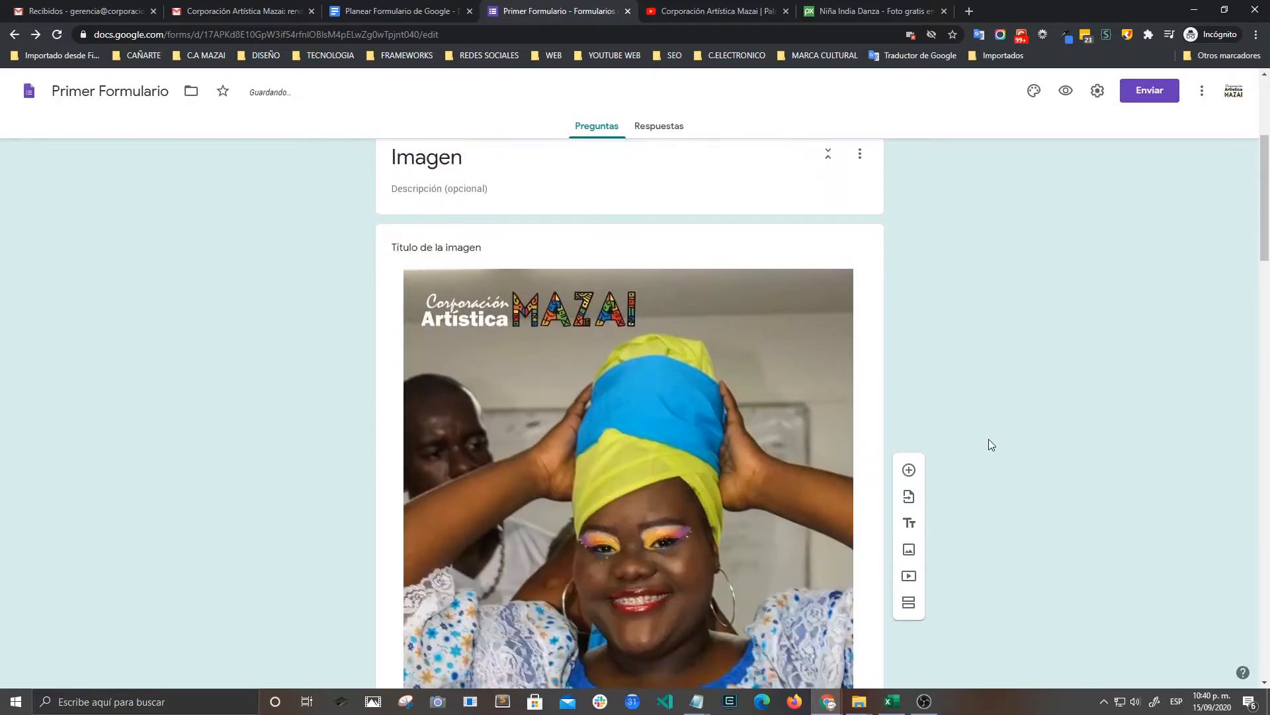
{"action": "scroll", "scroll_direction": "down", "scroll_amount": 3}
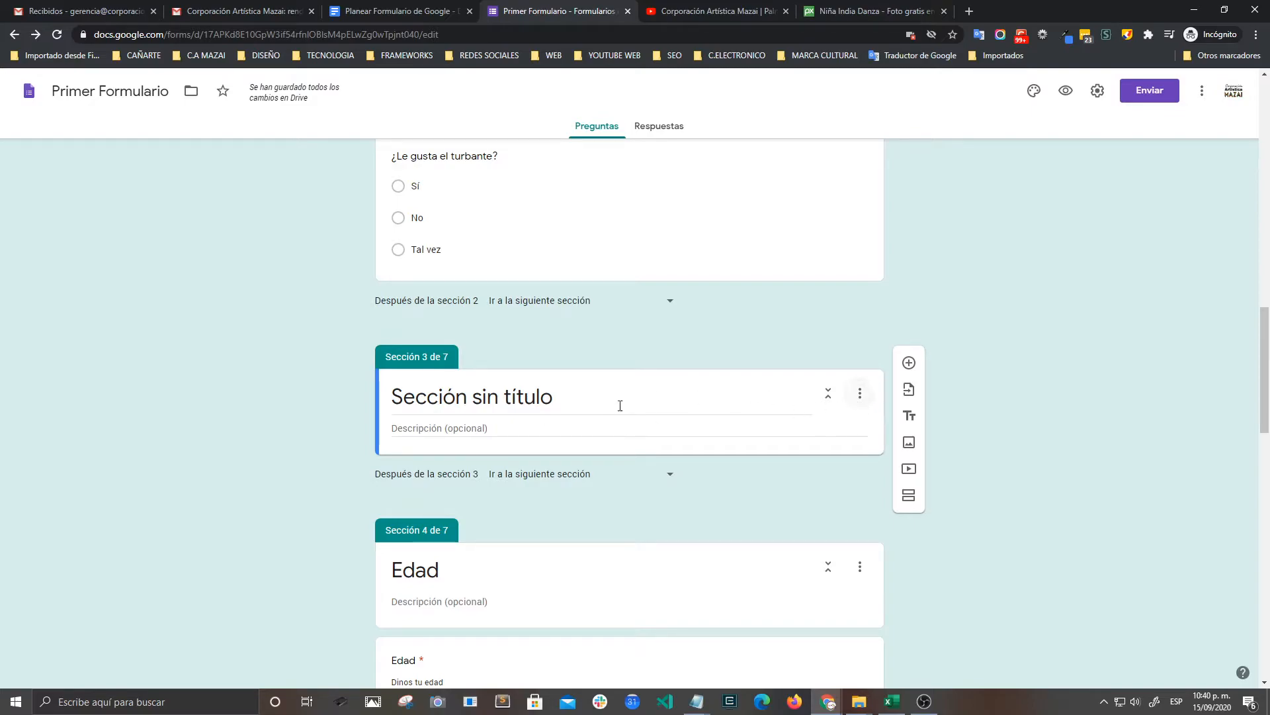
{"action": "mouse_move", "coordinate": [566, 405]}
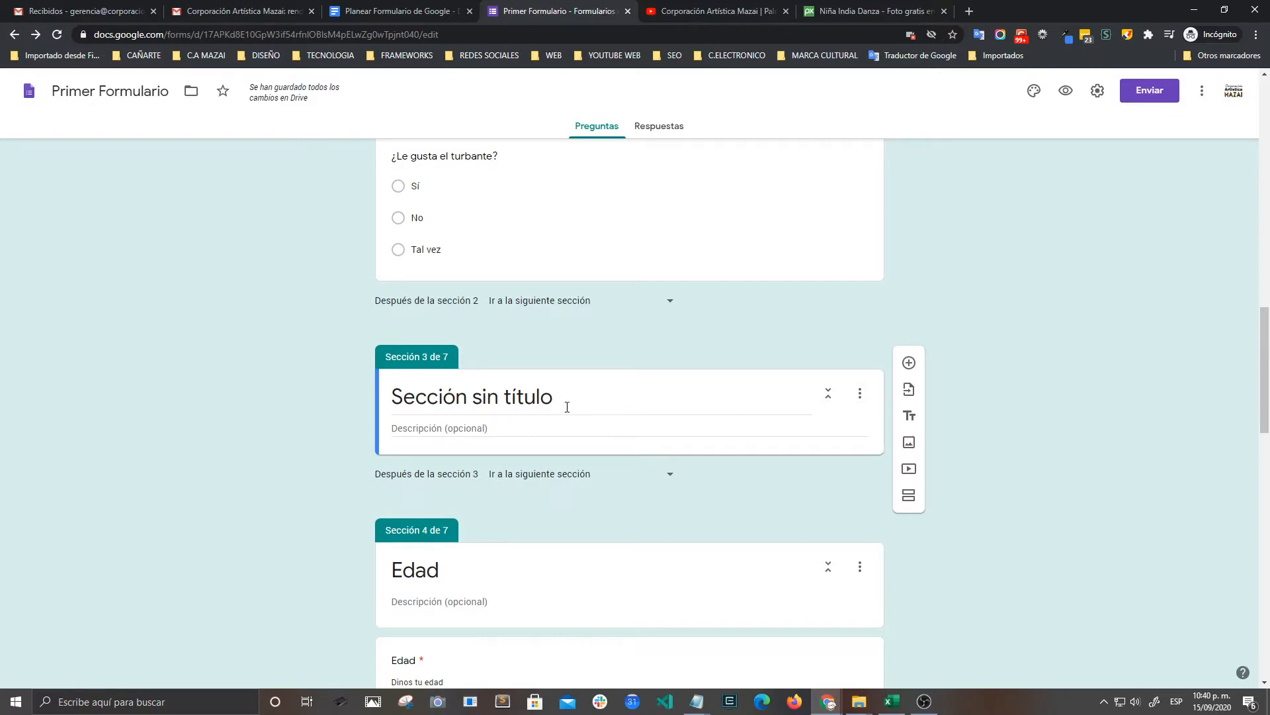
{"action": "left_click", "coordinate": [860, 394]}
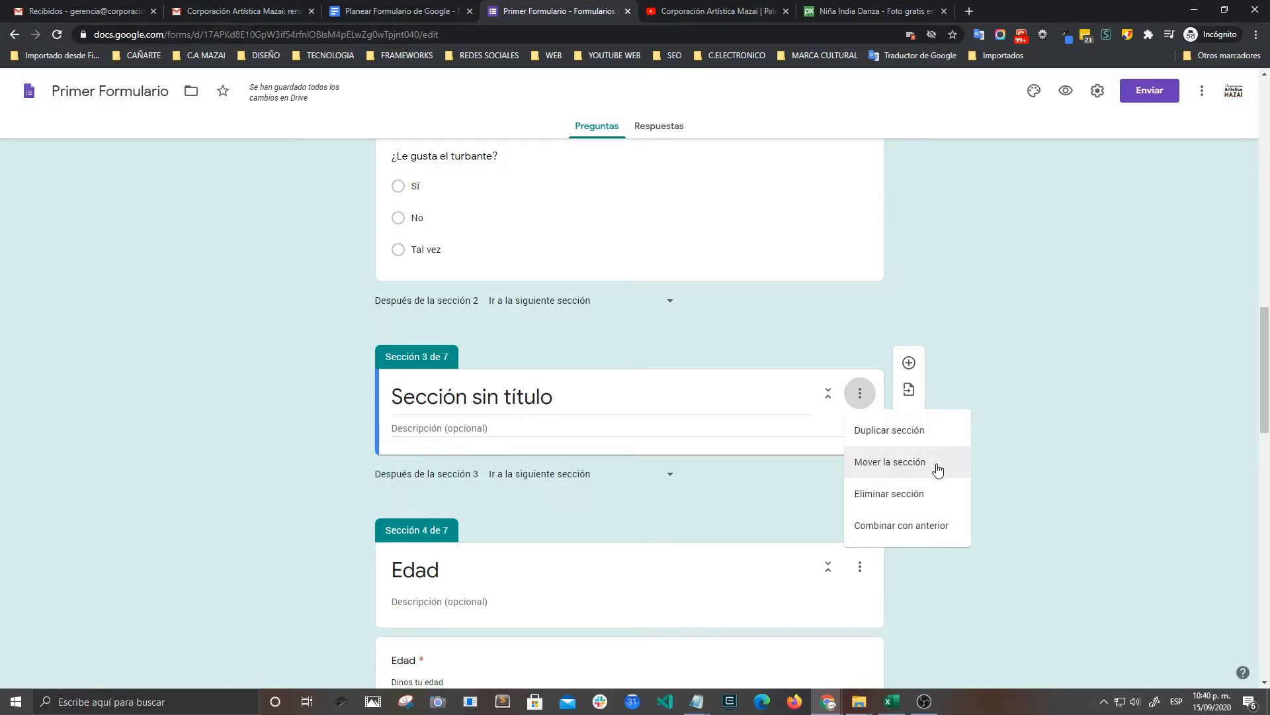
{"action": "mouse_move", "coordinate": [891, 531]}
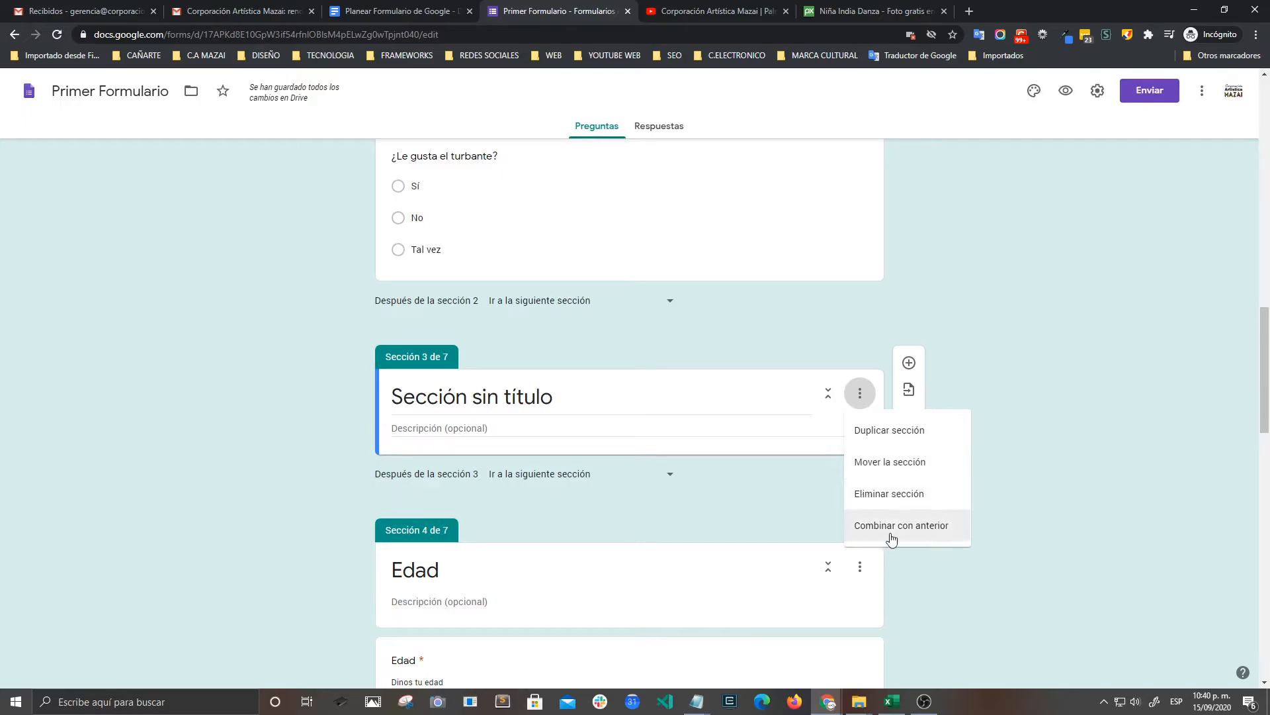
{"action": "mouse_move", "coordinate": [916, 477]}
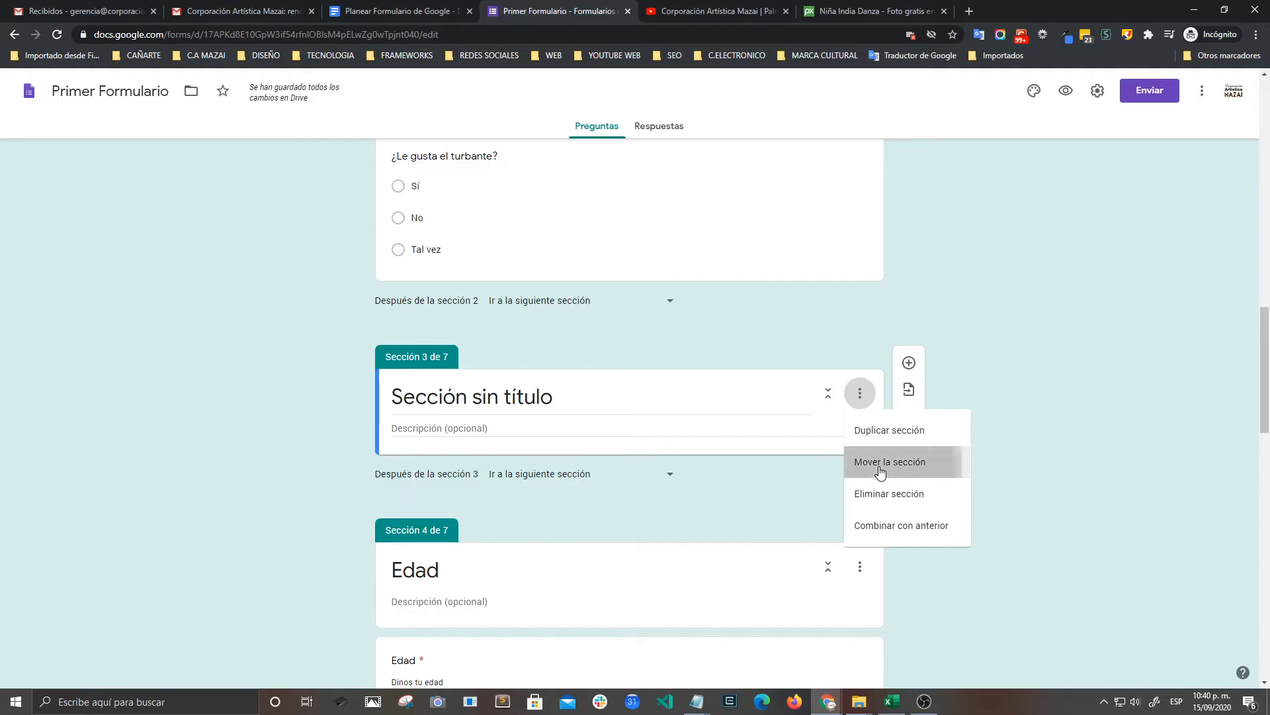
Reorder sections so the untitled section sits above Imagen as section 2, and save
{"action": "left_click", "coordinate": [889, 461]}
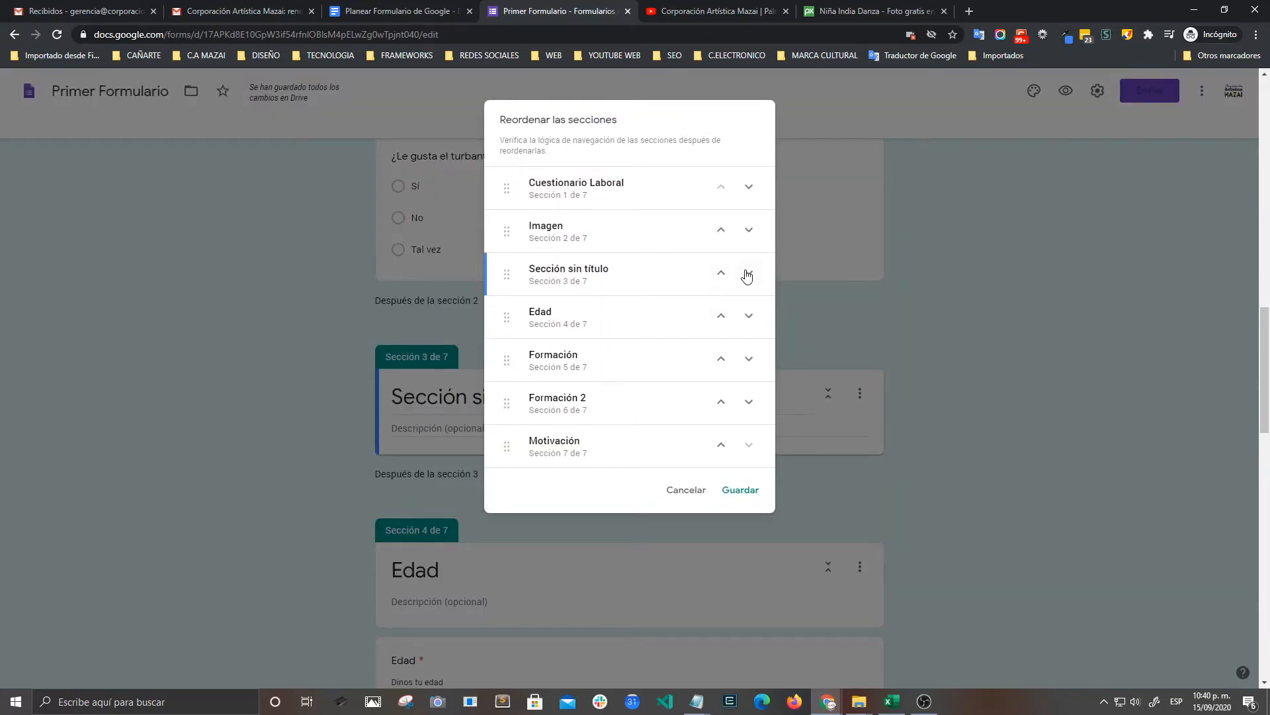
{"action": "left_click", "coordinate": [721, 274]}
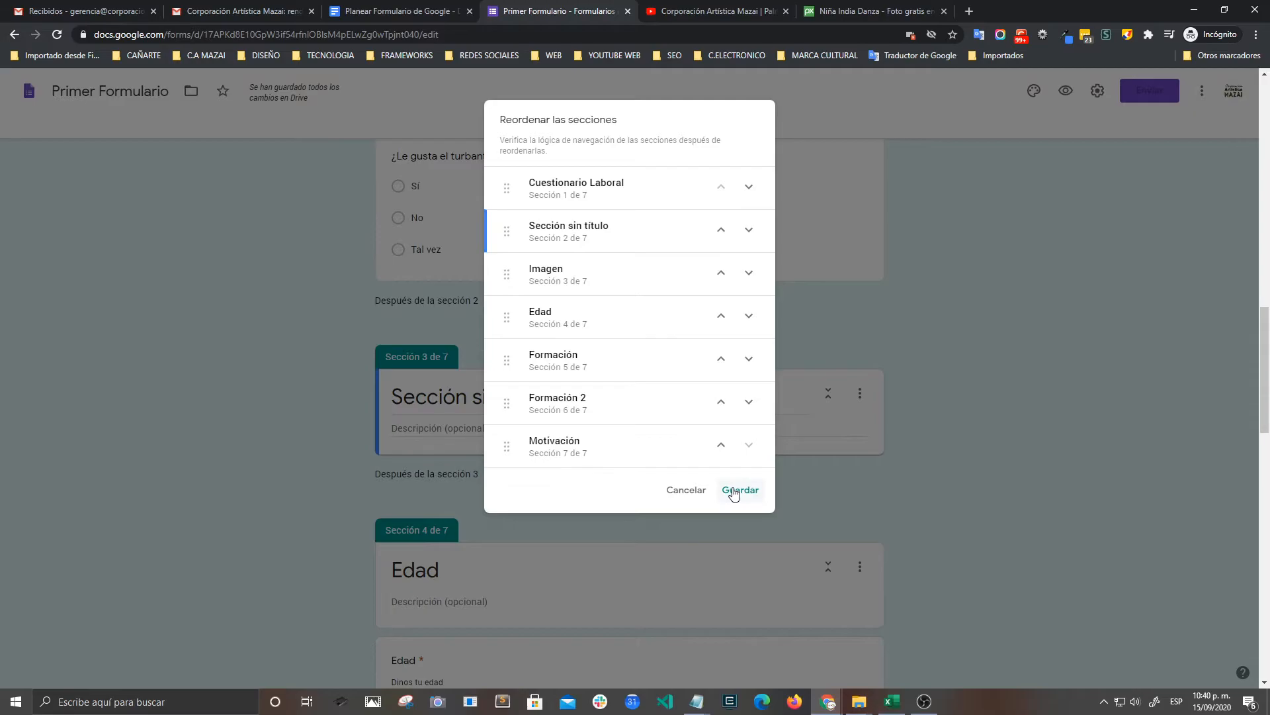
{"action": "left_click", "coordinate": [739, 490]}
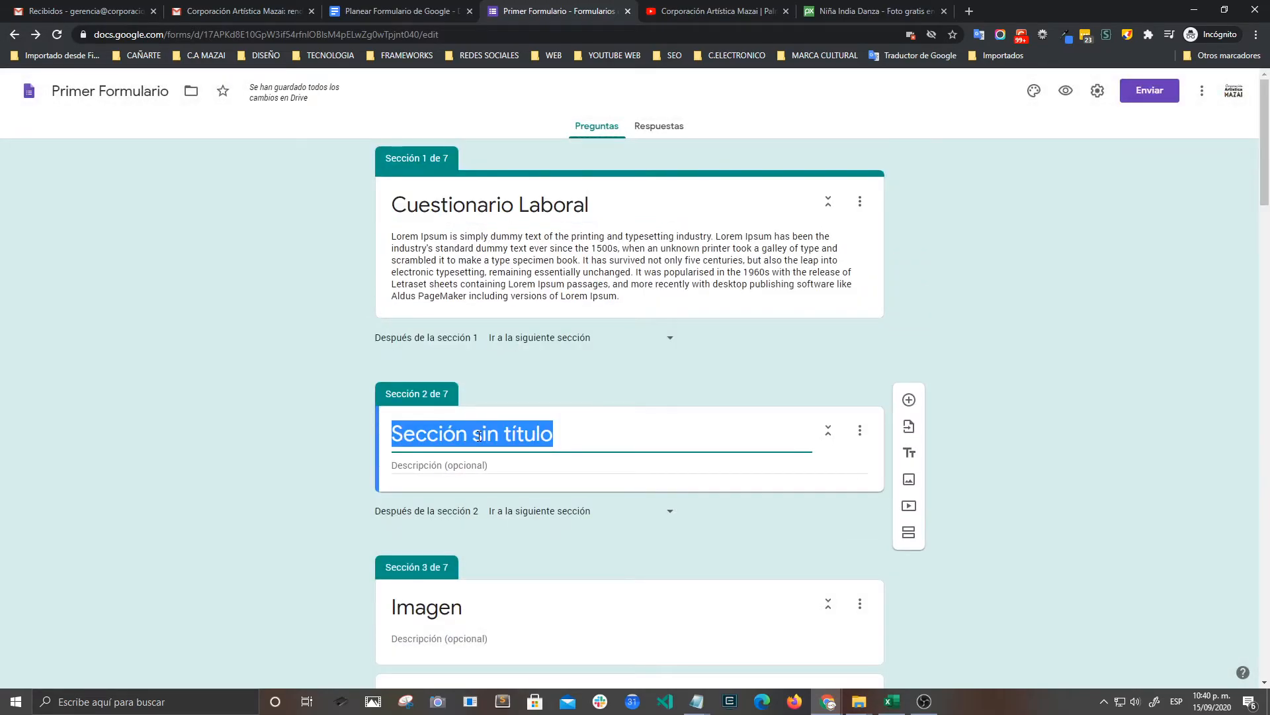
Title section 2 'Vídeo' and choose to add a video by its URL
{"action": "type", "text": "Vídeo"}
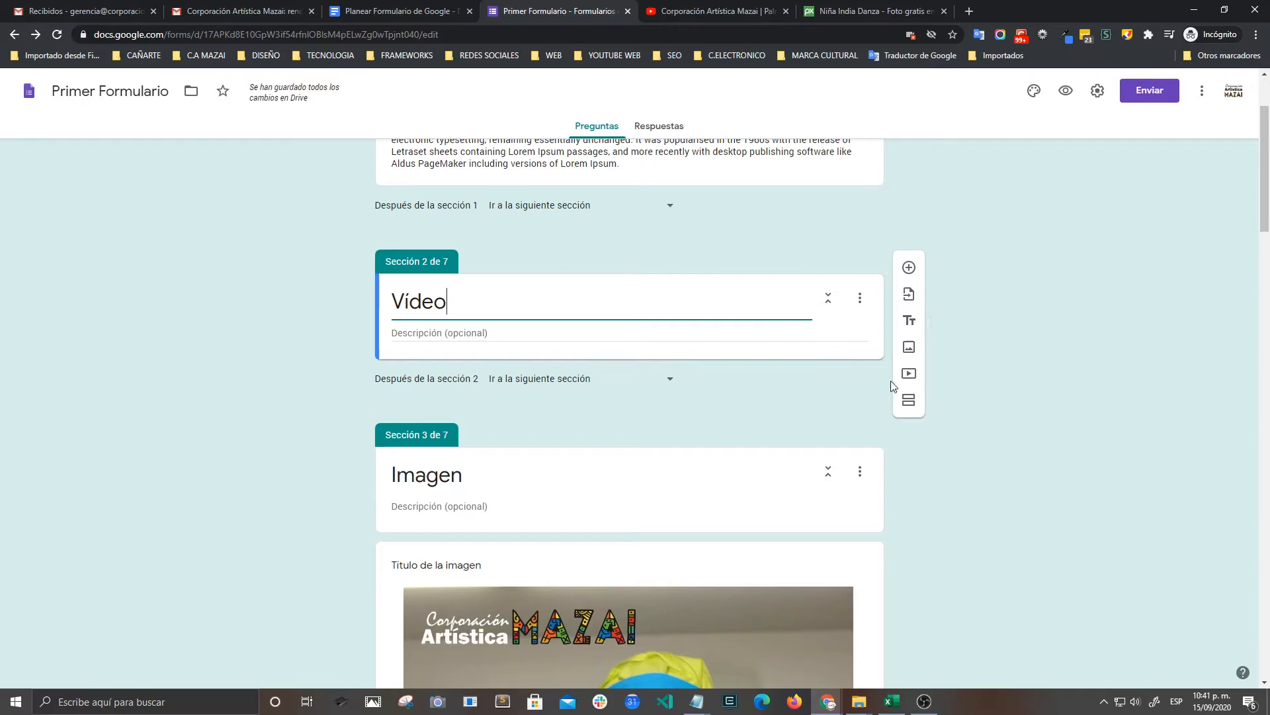
{"action": "mouse_move", "coordinate": [908, 373]}
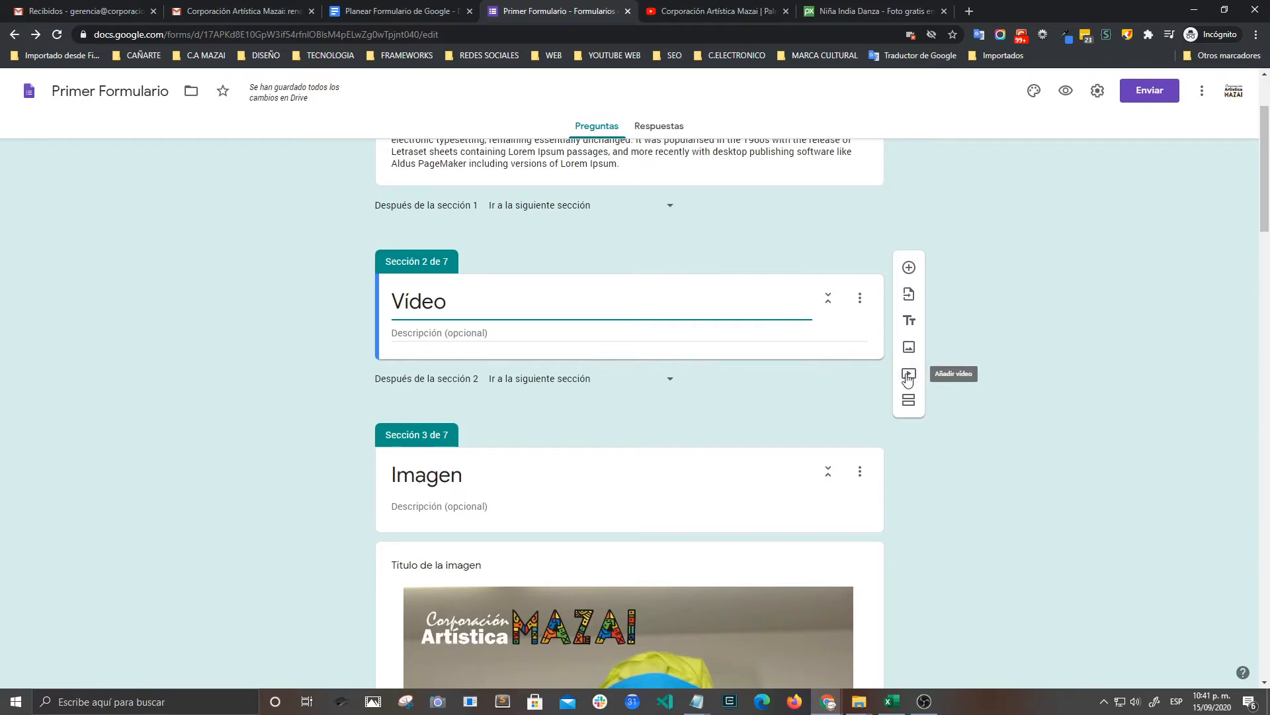
{"action": "left_click", "coordinate": [908, 375]}
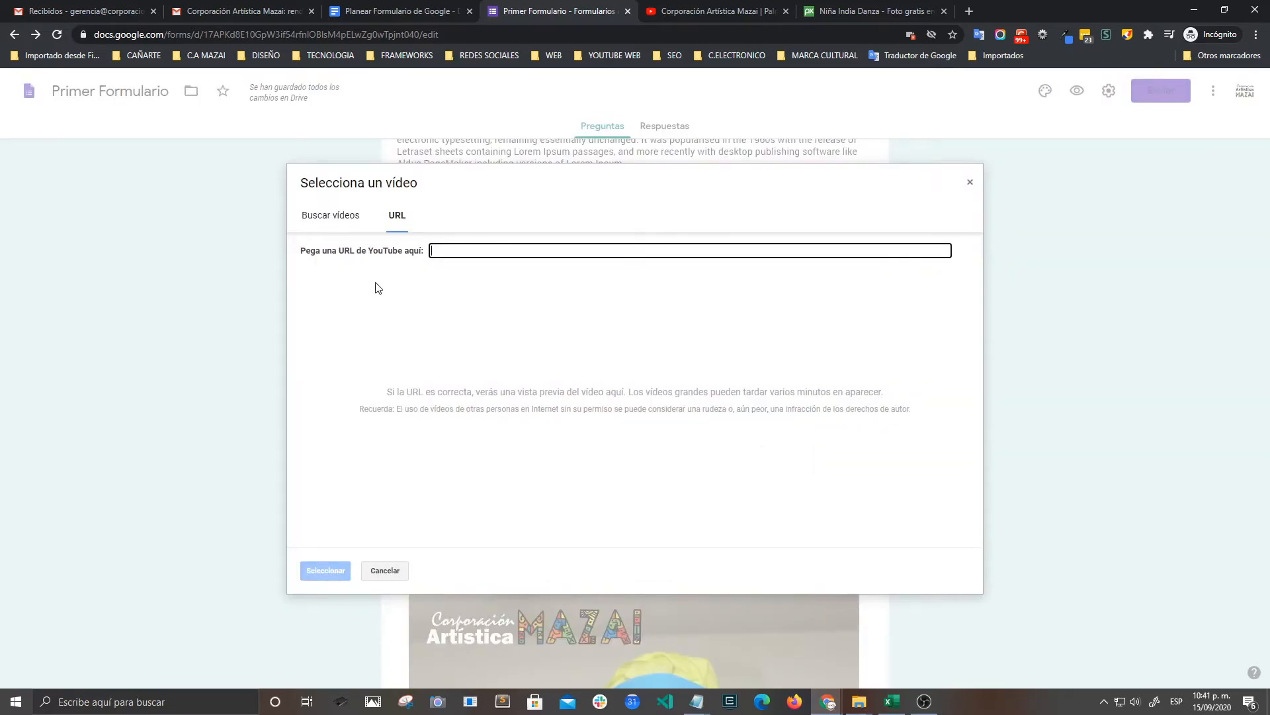
Embed the Mazai YouTube video (watch?v=dPU3ByUfAu8) in the Vídeo section, then add a question
{"action": "left_click", "coordinate": [331, 214]}
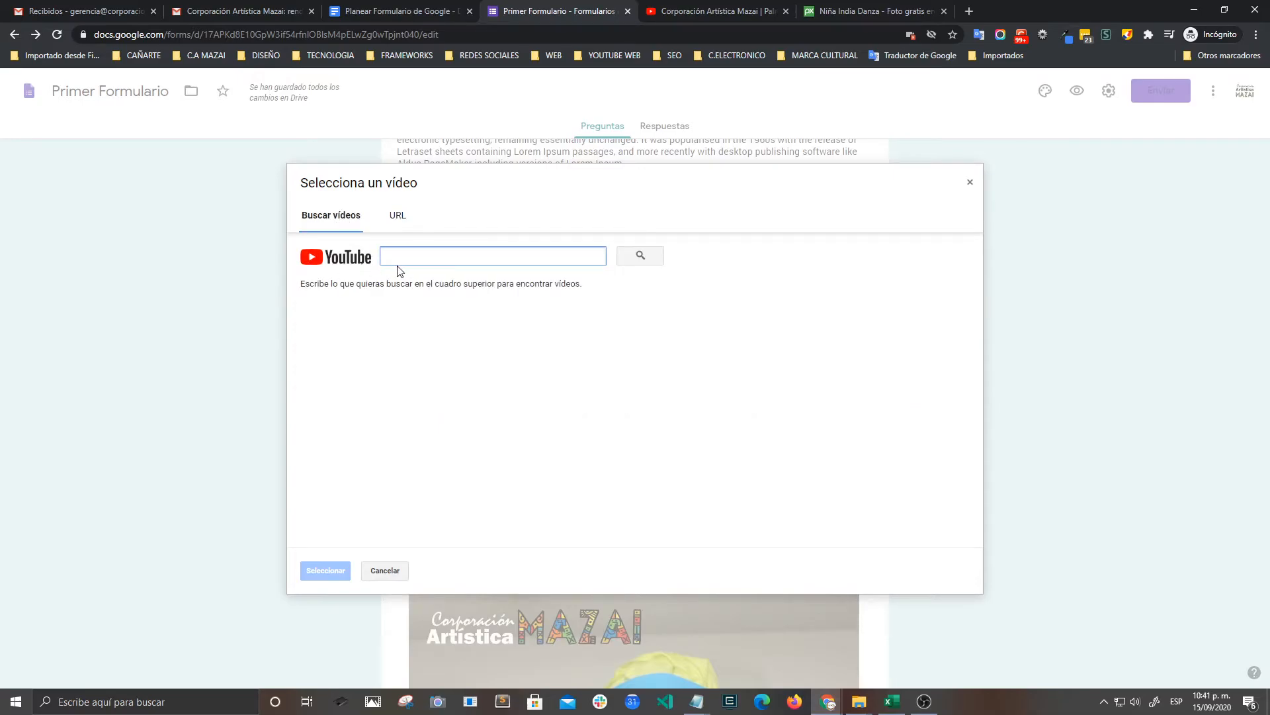
{"action": "left_click", "coordinate": [397, 214]}
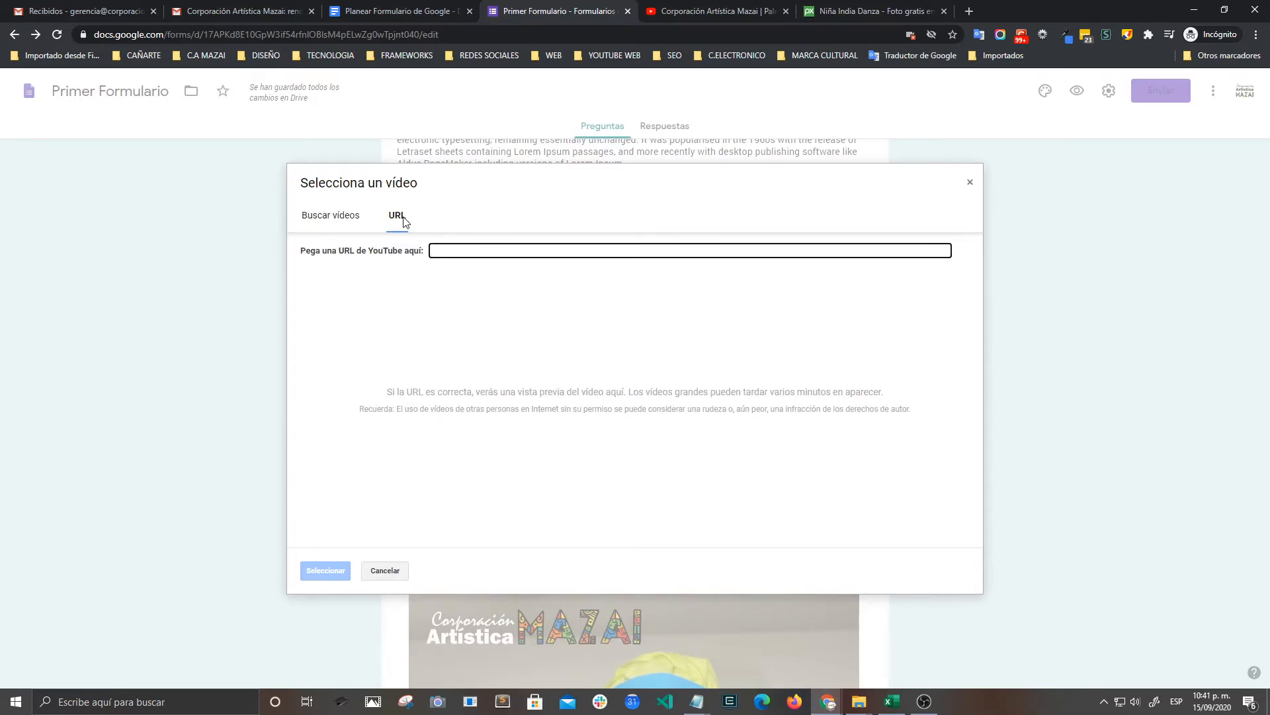
{"action": "left_click", "coordinate": [716, 10]}
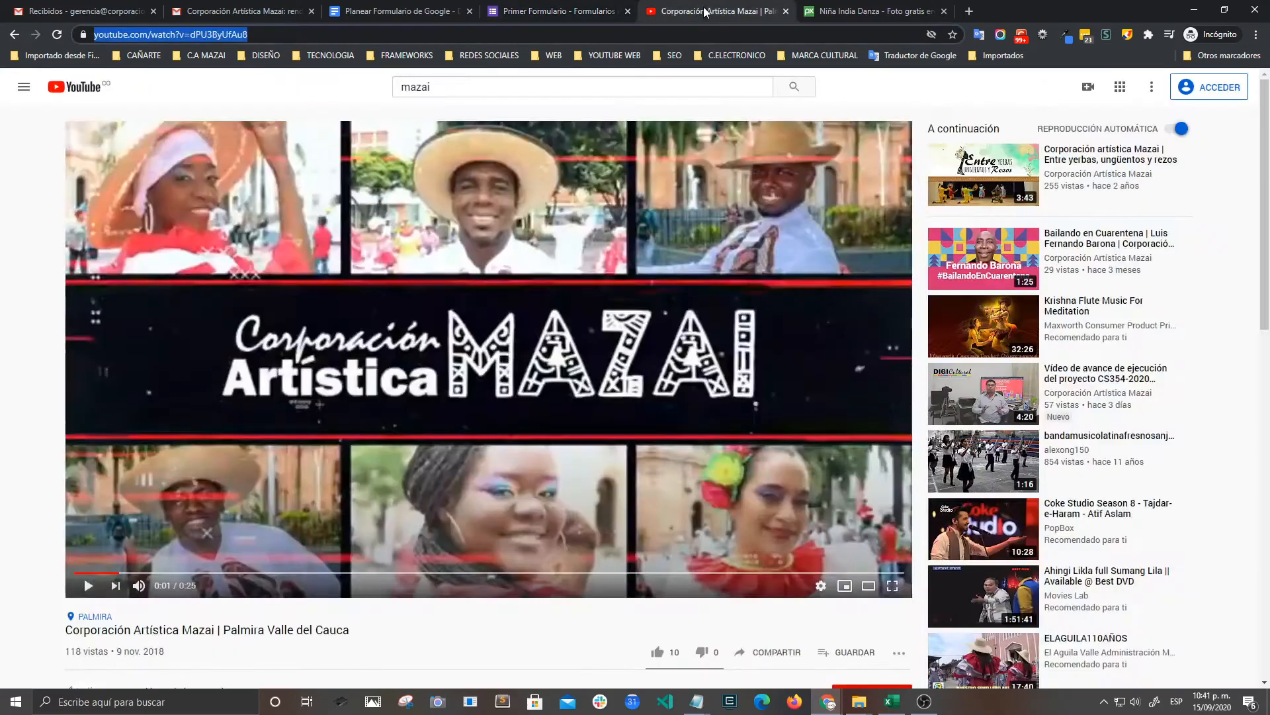
{"action": "right_click", "coordinate": [145, 34]}
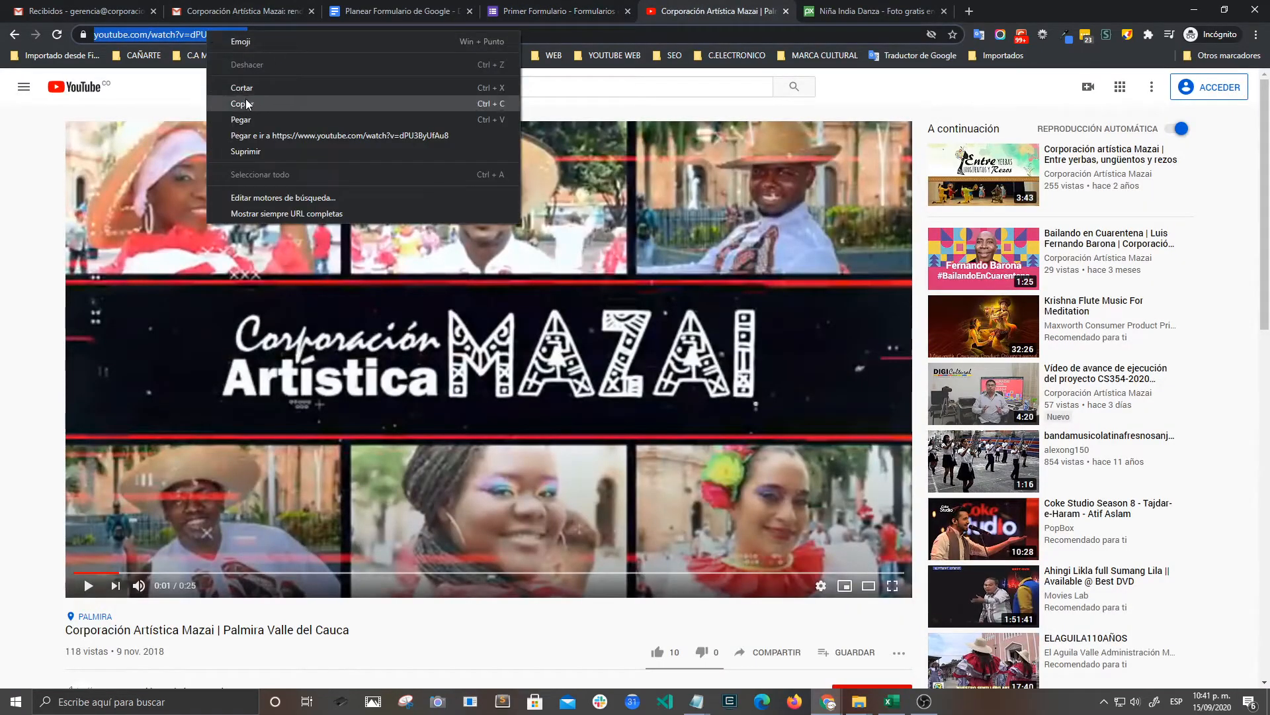
{"action": "left_click", "coordinate": [557, 11]}
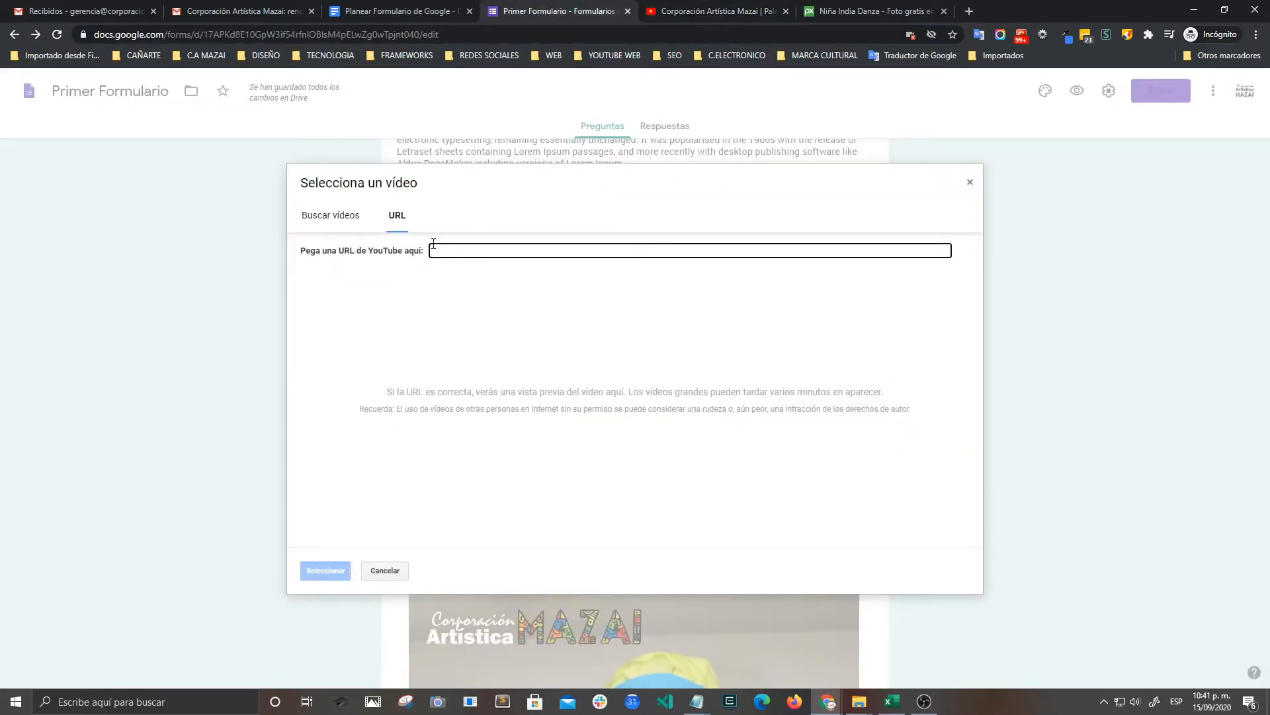
{"action": "type", "text": "https://www.youtube.com/watch?v=dPU3ByUfAu8"}
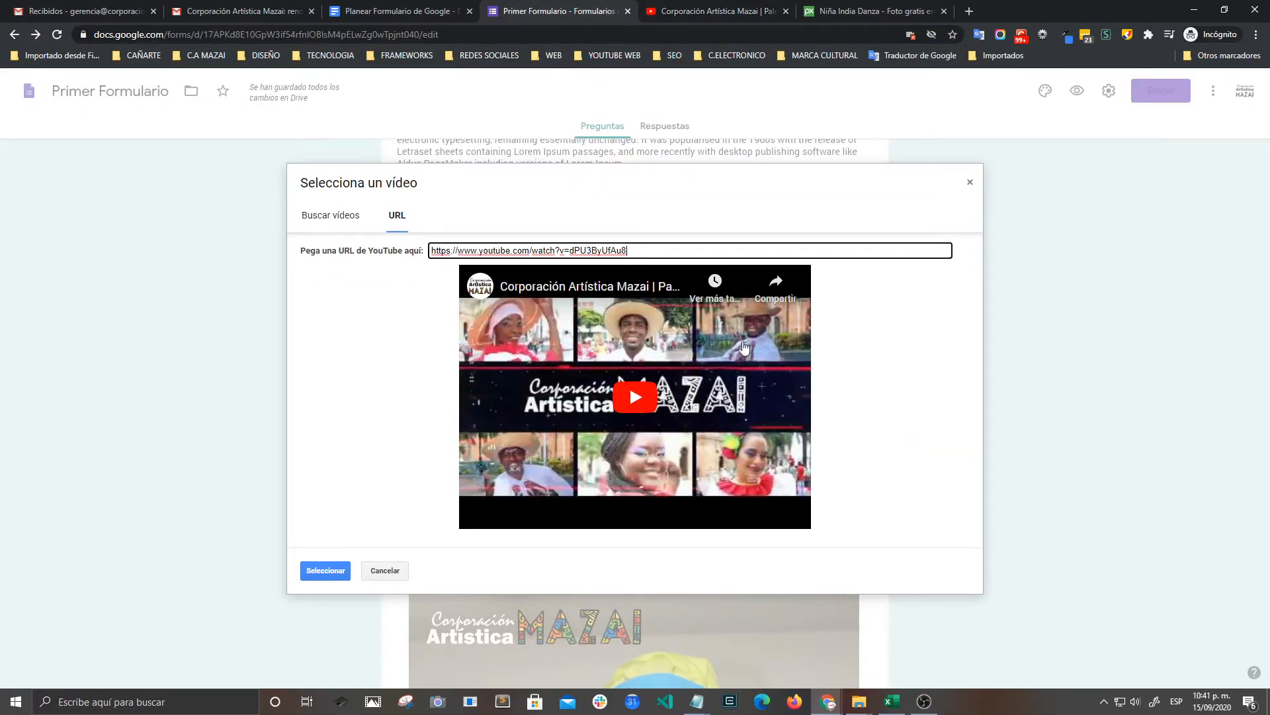
{"action": "mouse_move", "coordinate": [551, 369]}
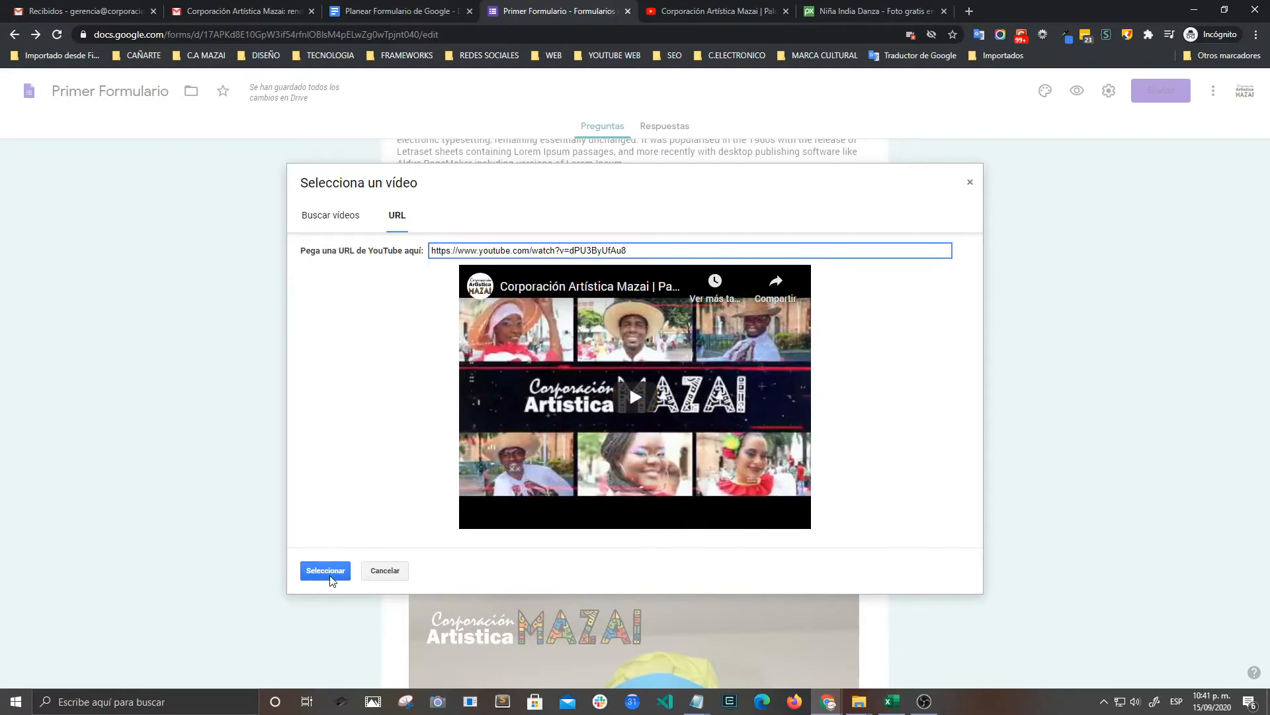
{"action": "left_click", "coordinate": [324, 571]}
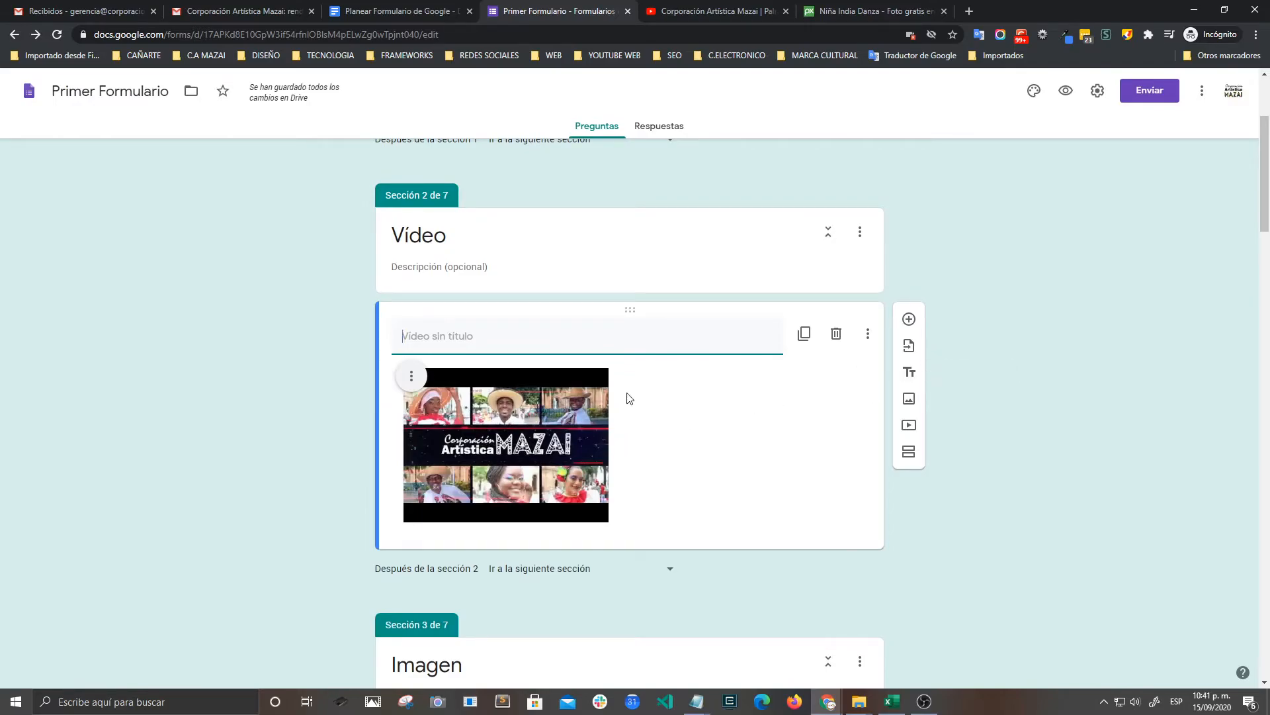
{"action": "left_click", "coordinate": [908, 319]}
{"action": "type", "text": "¿Este video nos represen?"}
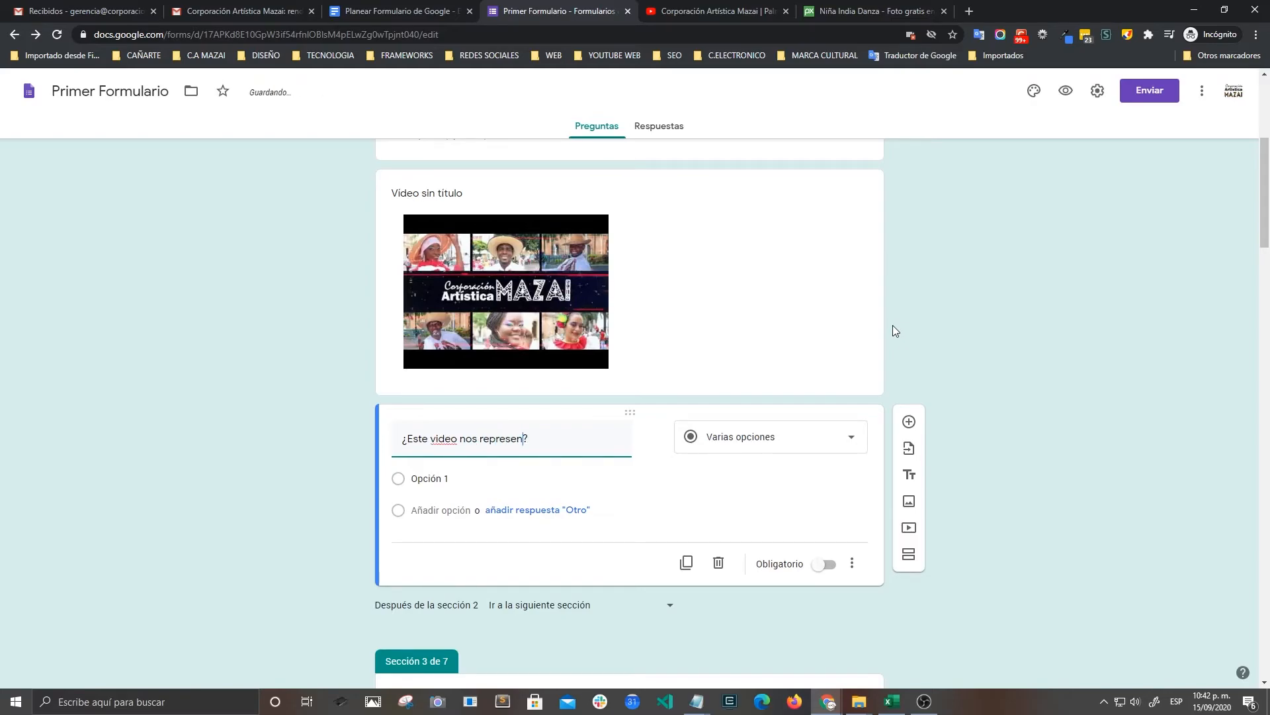
Enter the question '¿Este video nos representa?' with answer options Sí and No
{"action": "type", "text": "ta?"}
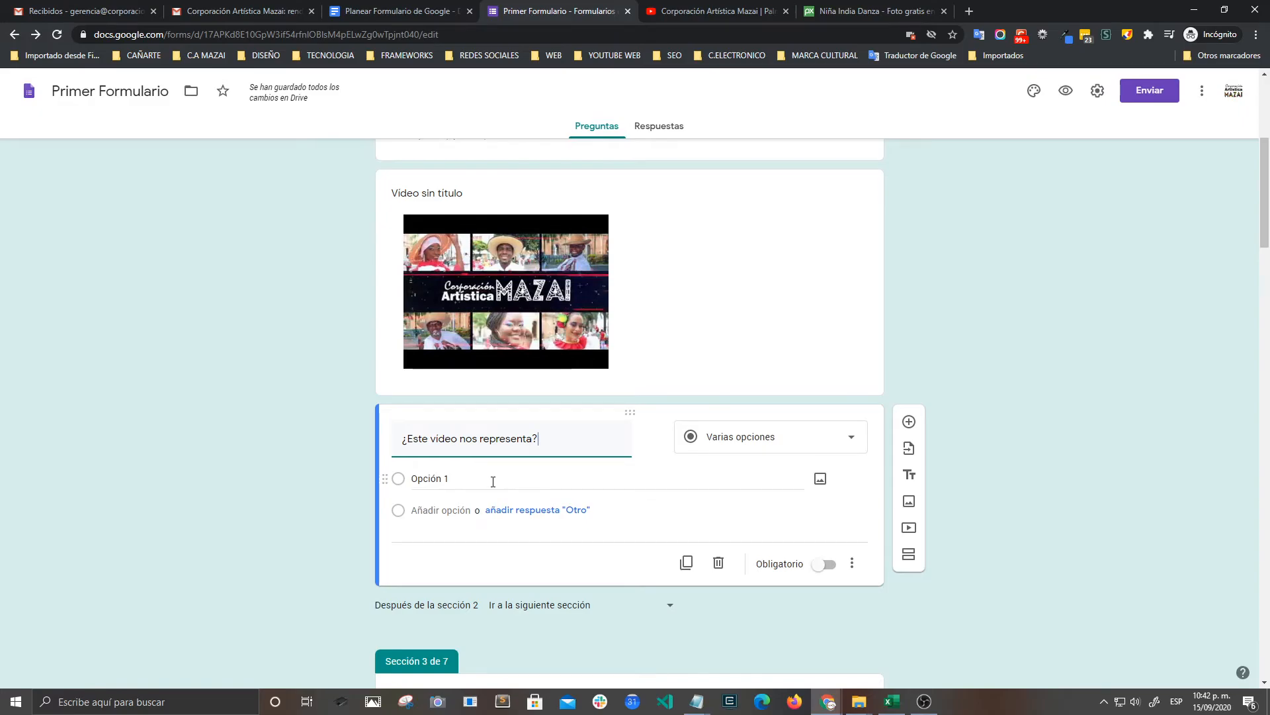
{"action": "type", "text": "Si"}
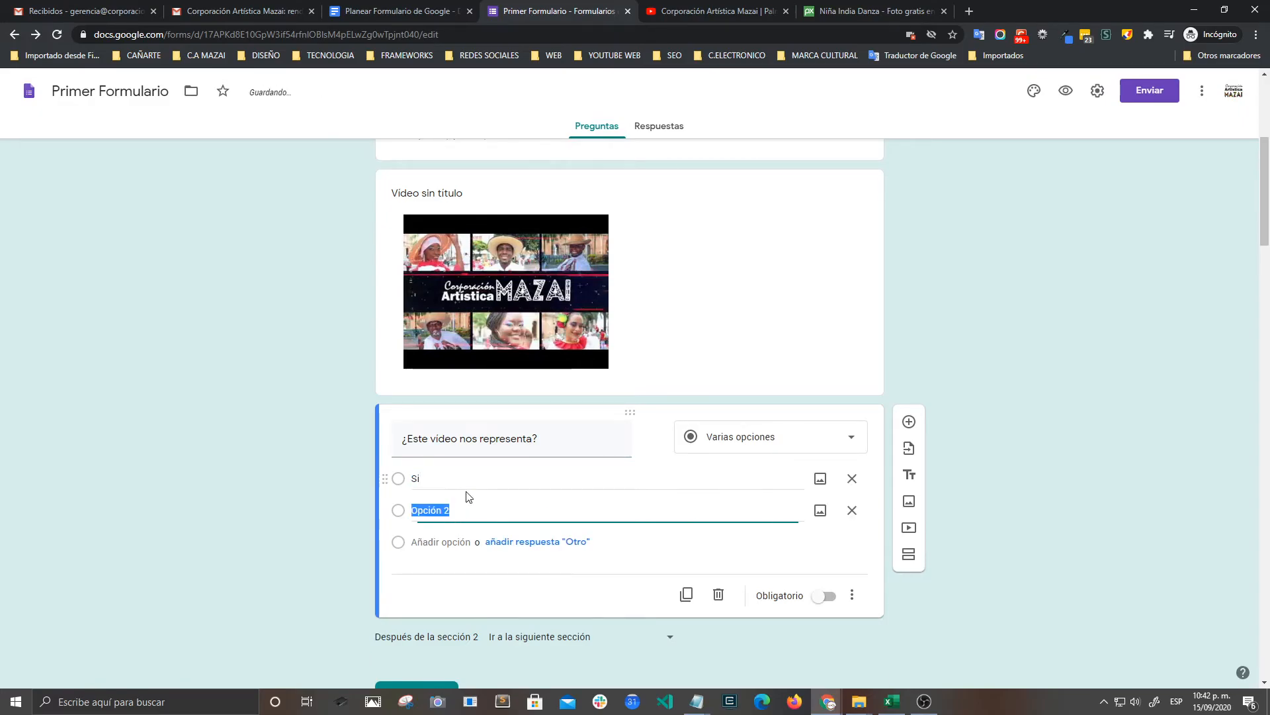
{"action": "type", "text": "no"}
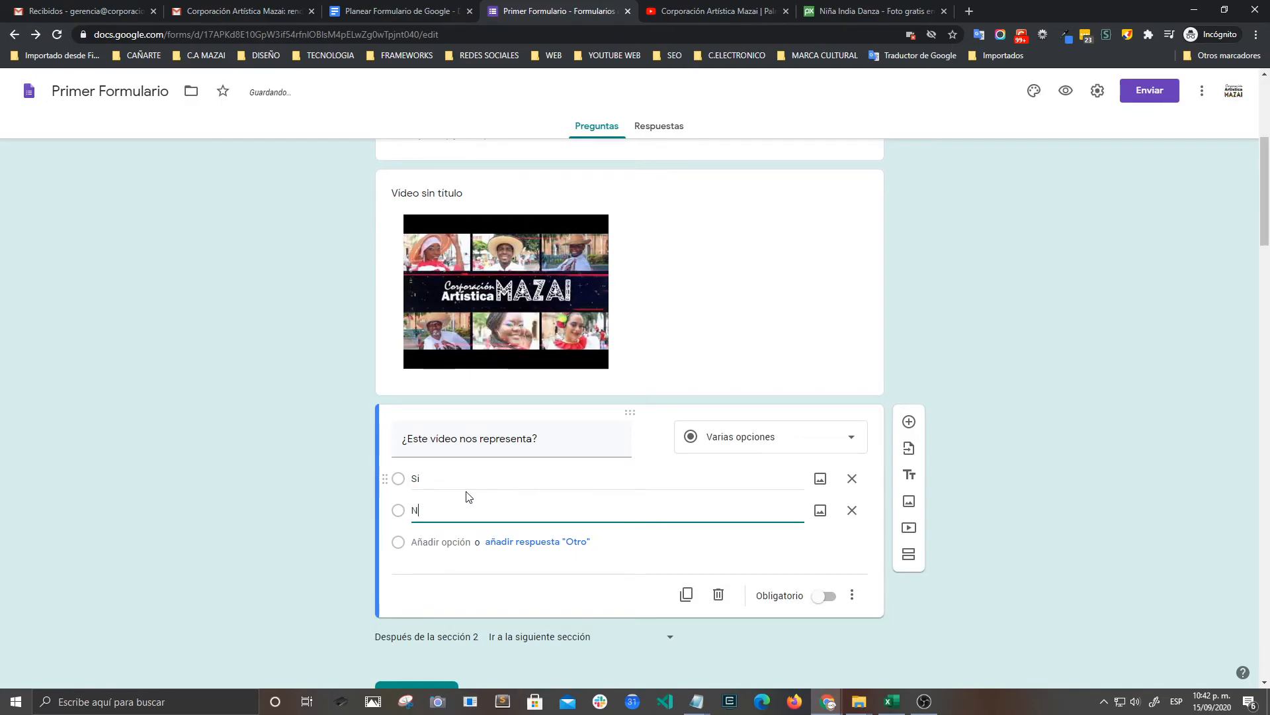
{"action": "type", "text": "o"}
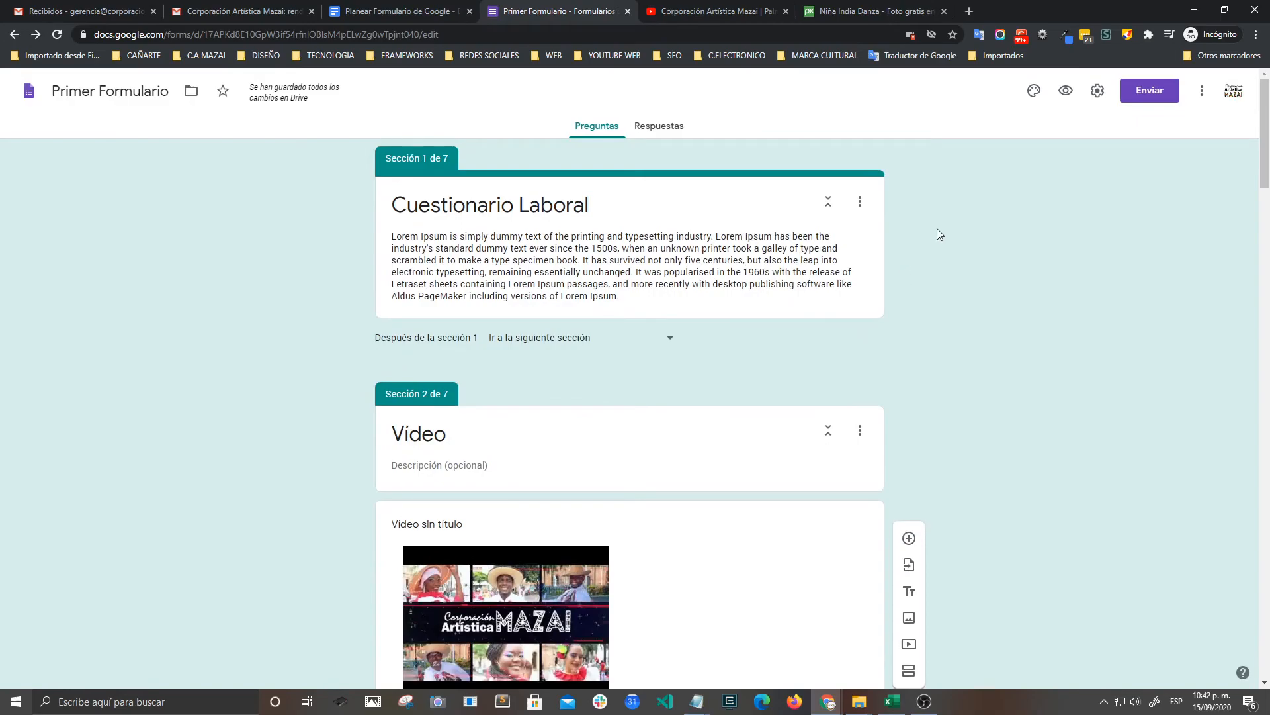
{"action": "mouse_move", "coordinate": [1065, 91]}
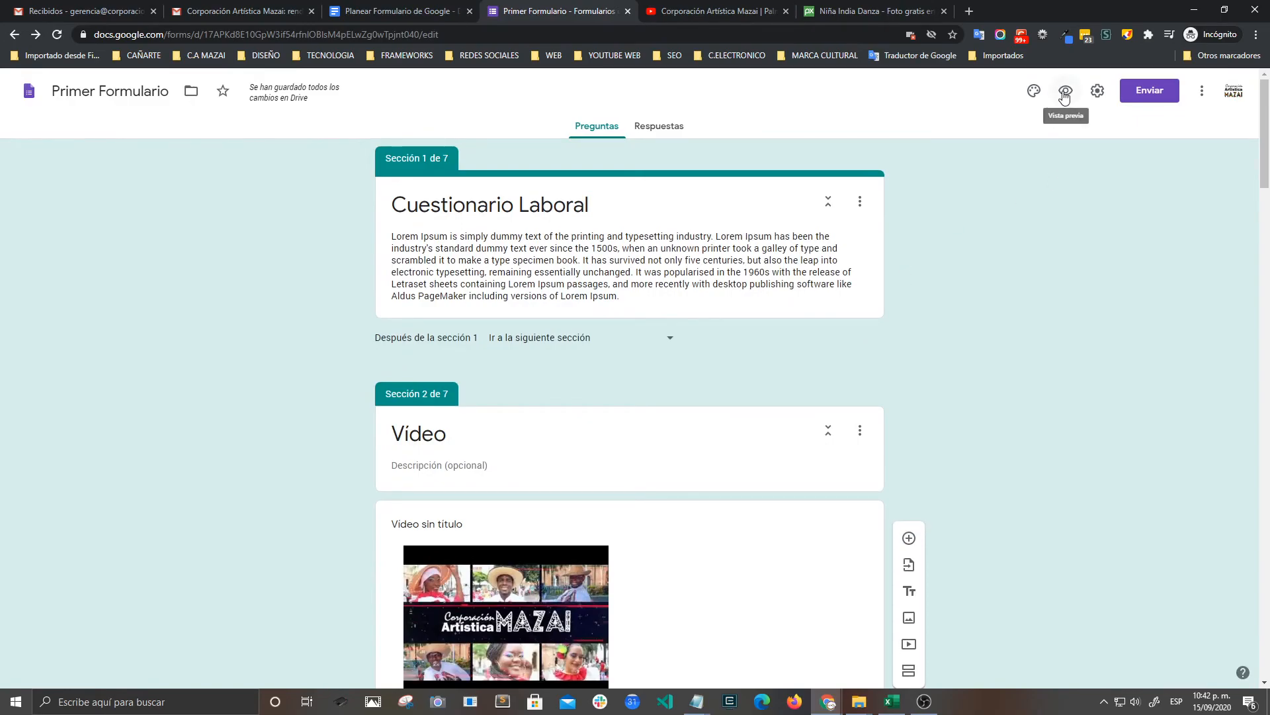
Preview the form, go to the Vídeo page, and play then pause the Mazai video
{"action": "left_click", "coordinate": [1064, 90]}
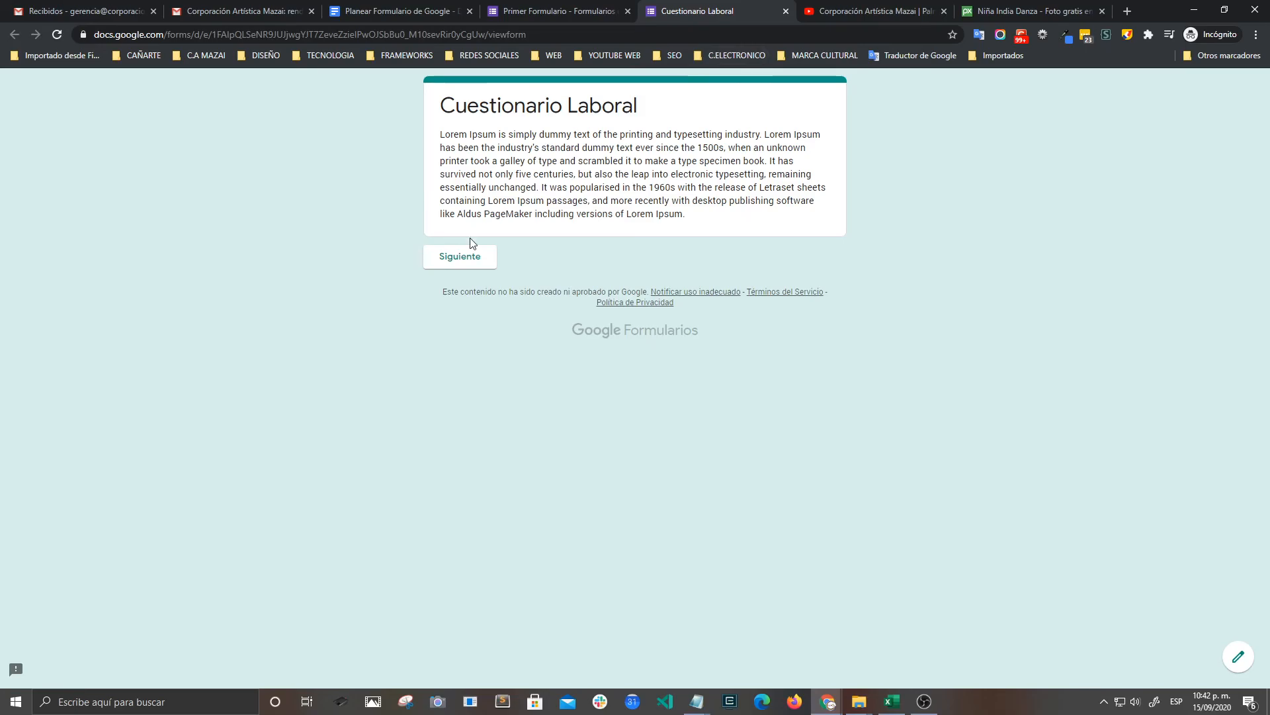
{"action": "left_click", "coordinate": [460, 256]}
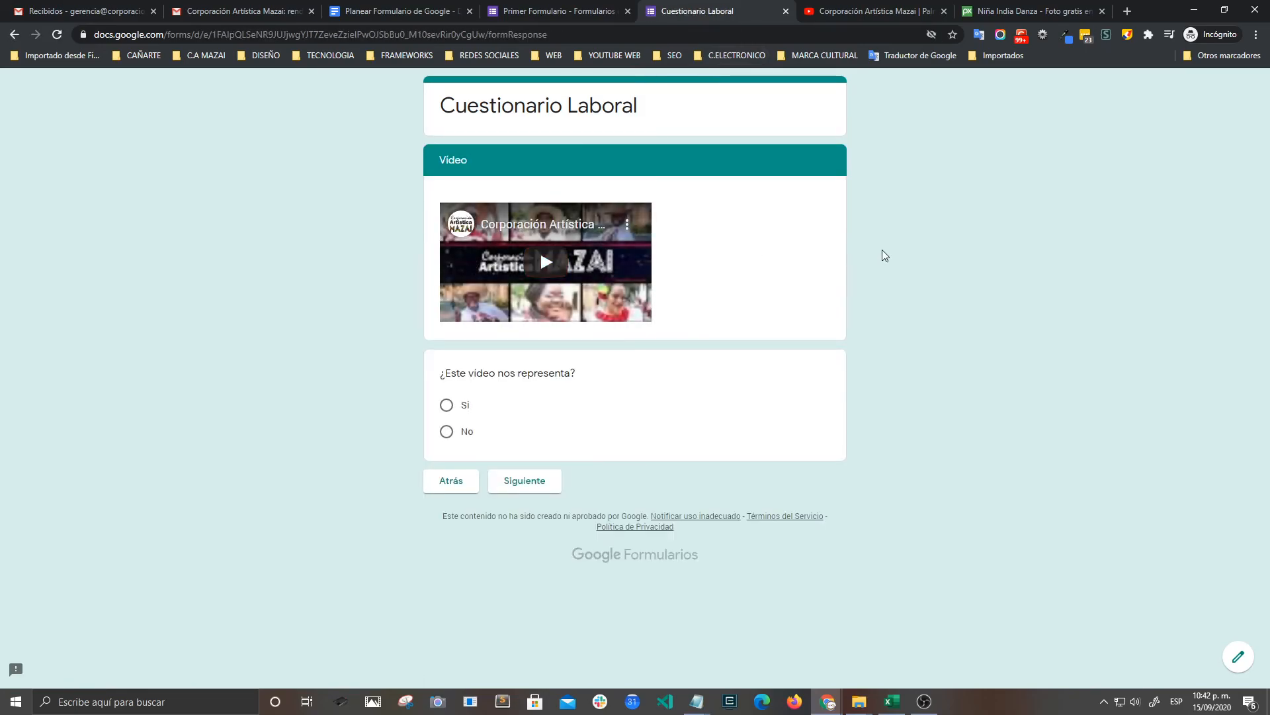
{"action": "left_click", "coordinate": [546, 262]}
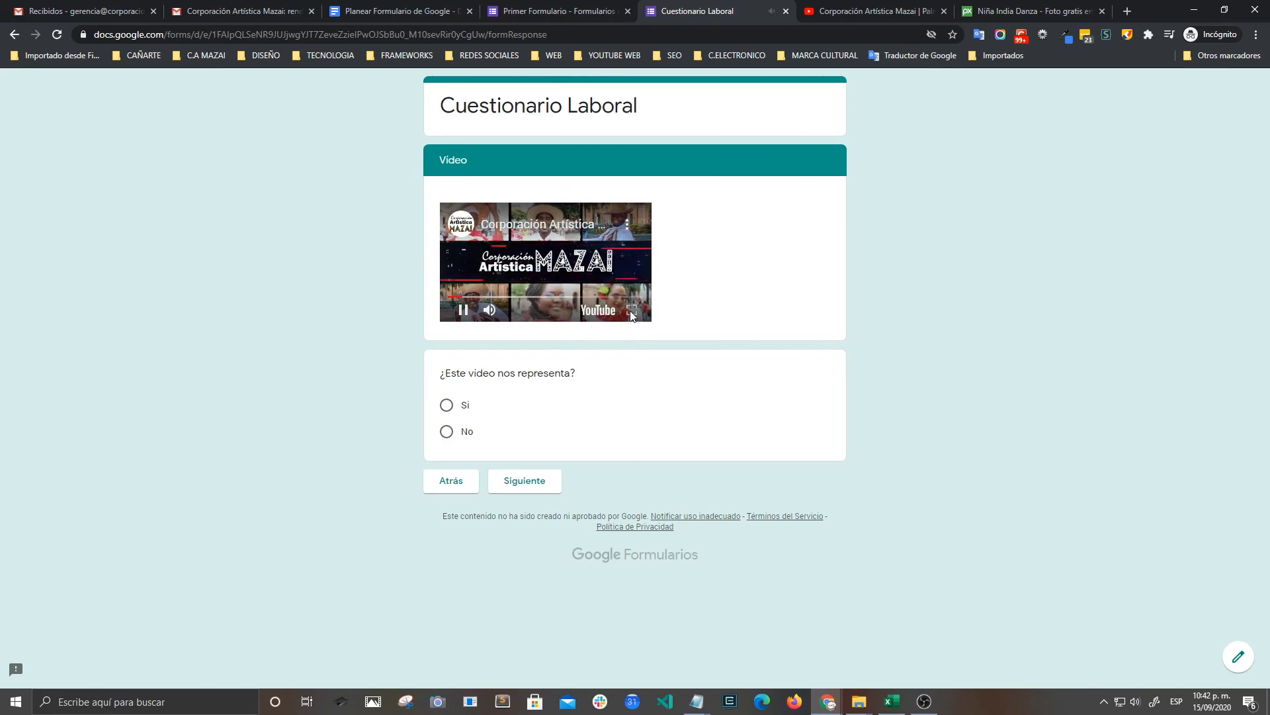
{"action": "left_click", "coordinate": [631, 309]}
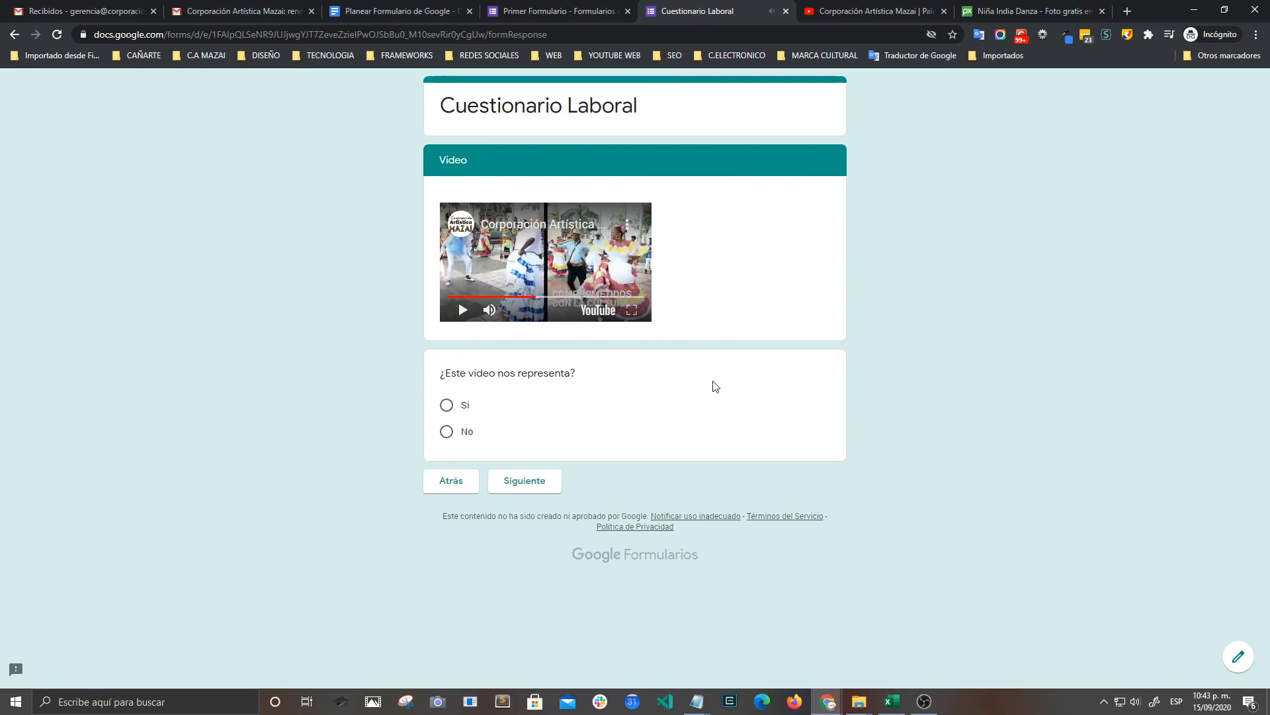
{"action": "mouse_move", "coordinate": [479, 419]}
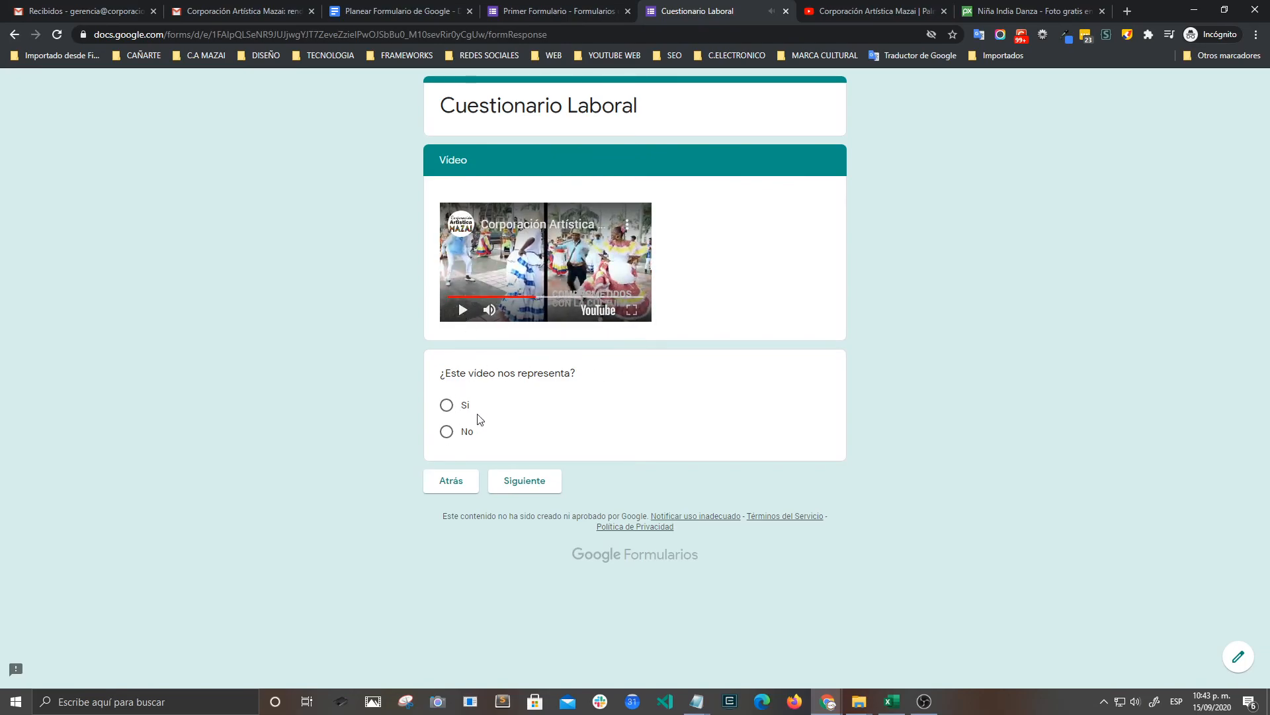
{"action": "mouse_move", "coordinate": [732, 259]}
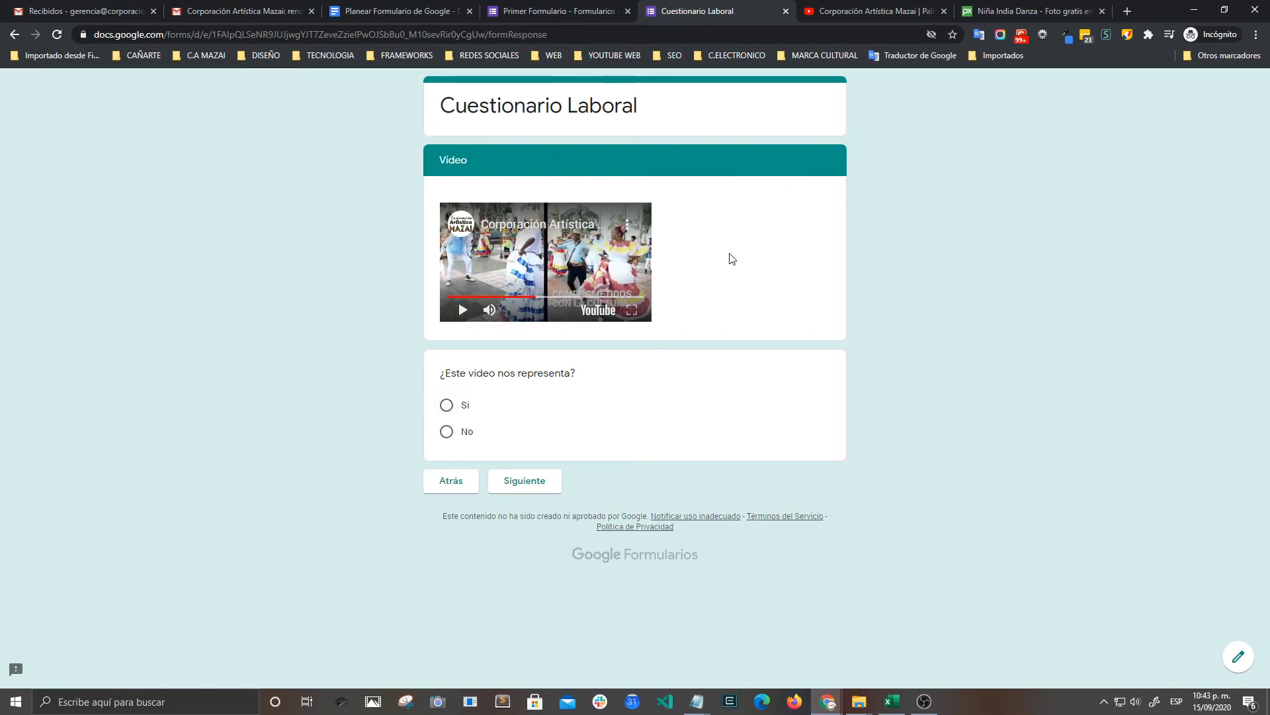